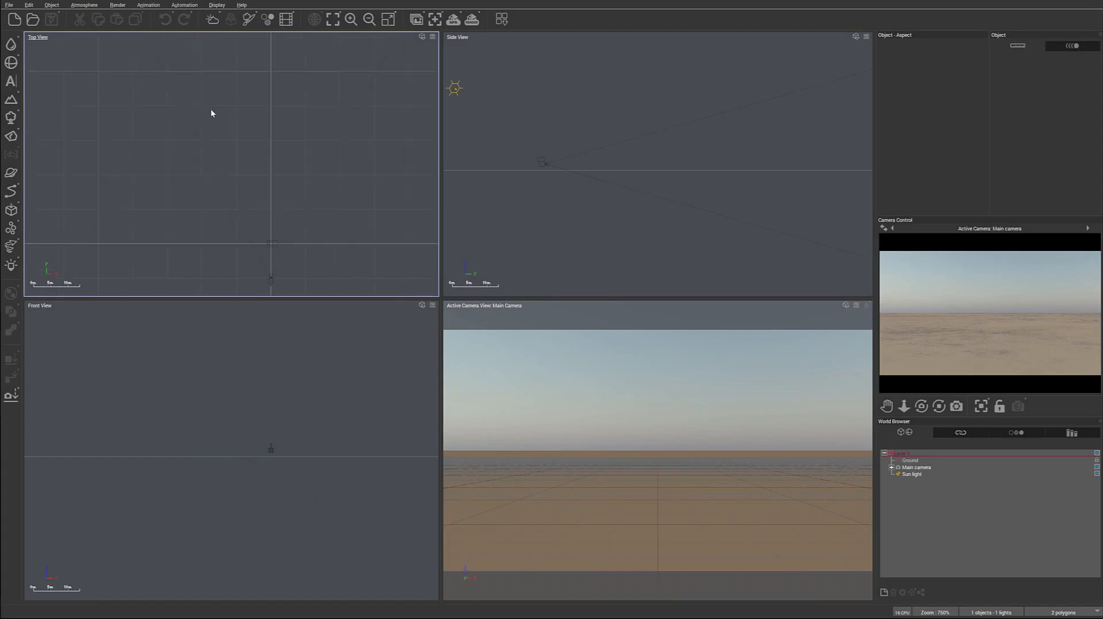
pyautogui.moveTo(310, 242)
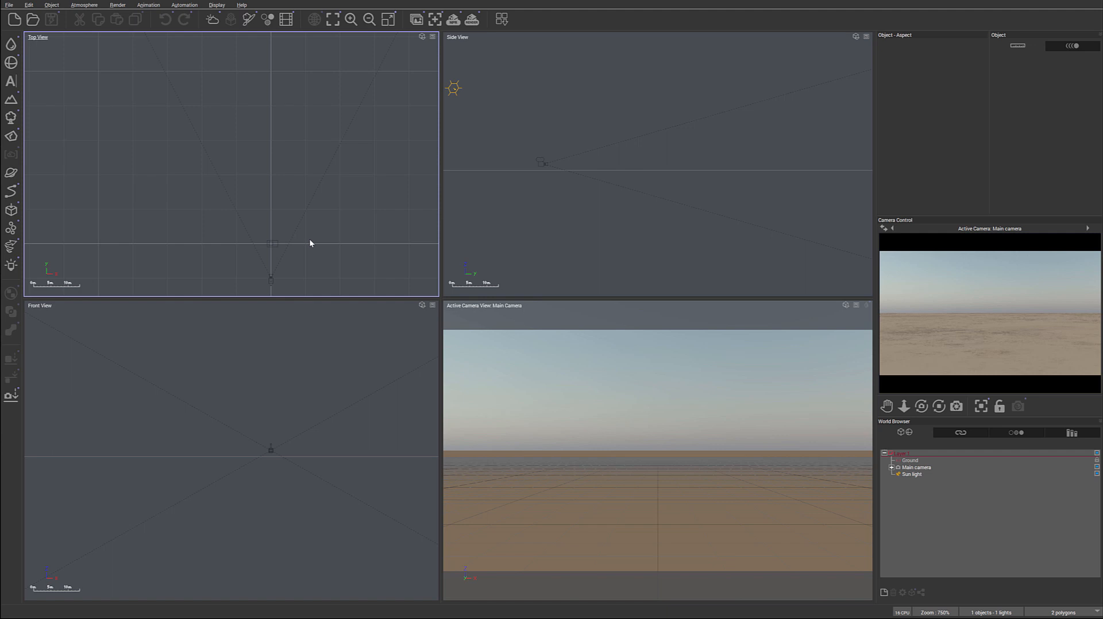
pyautogui.moveTo(265, 193)
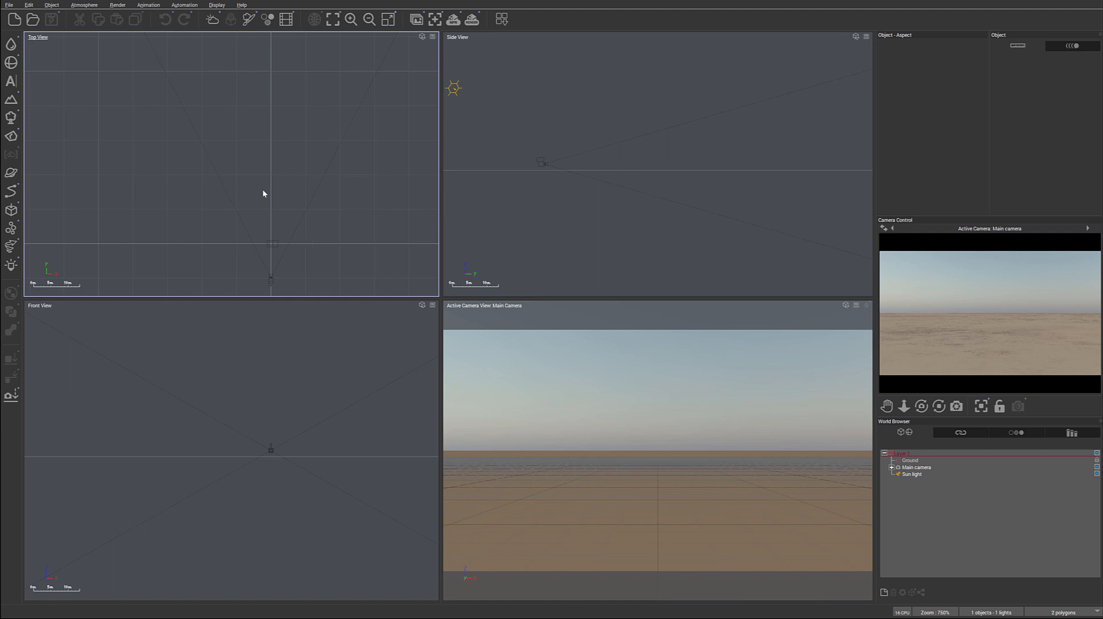
pyautogui.moveTo(26, 109)
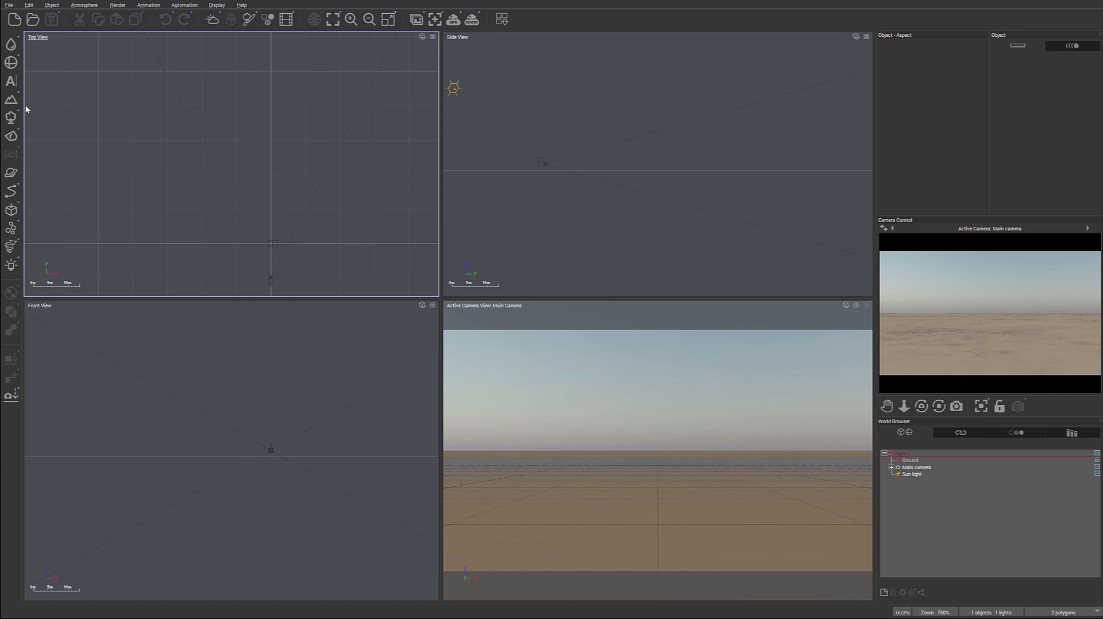
pyautogui.moveTo(11, 99)
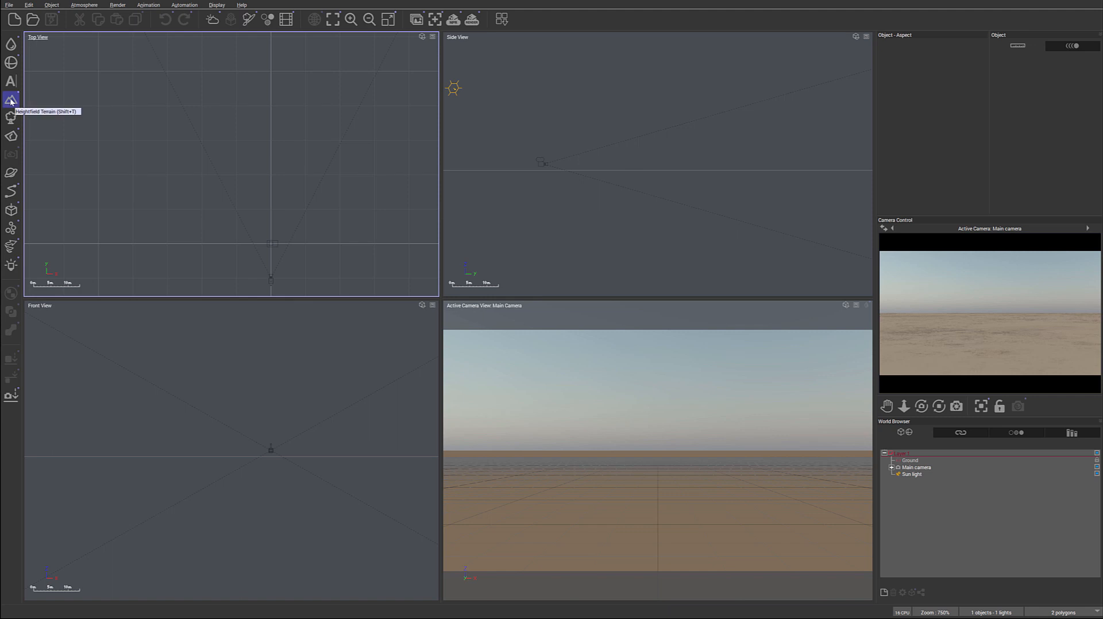
# Add a heightfield terrain and bring up its Size values for resizing to 100 m by 100 m
pyautogui.click(10, 98)
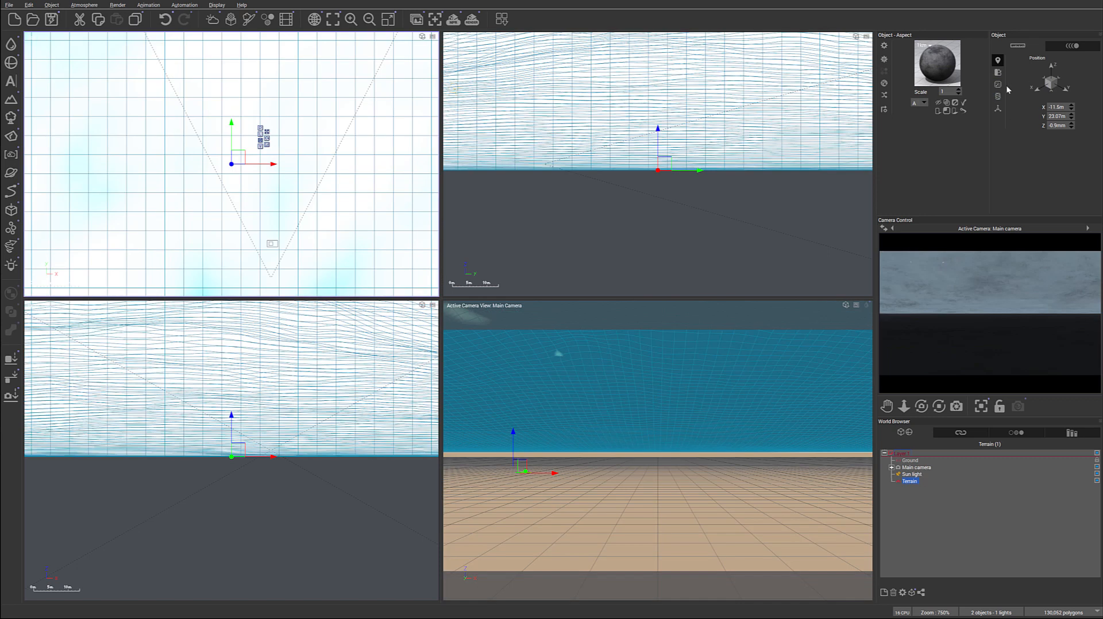
pyautogui.click(999, 71)
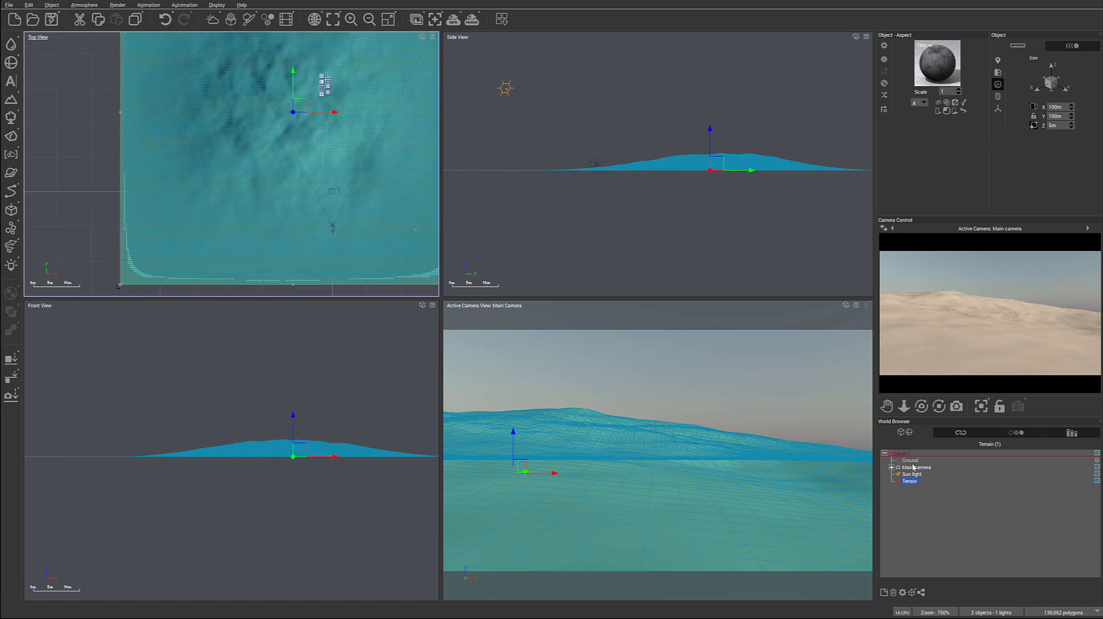
# Drag the terrain in the Top view to about X −9.25 m, Y 22.5 m, ahead of the main camera
pyautogui.click(916, 468)
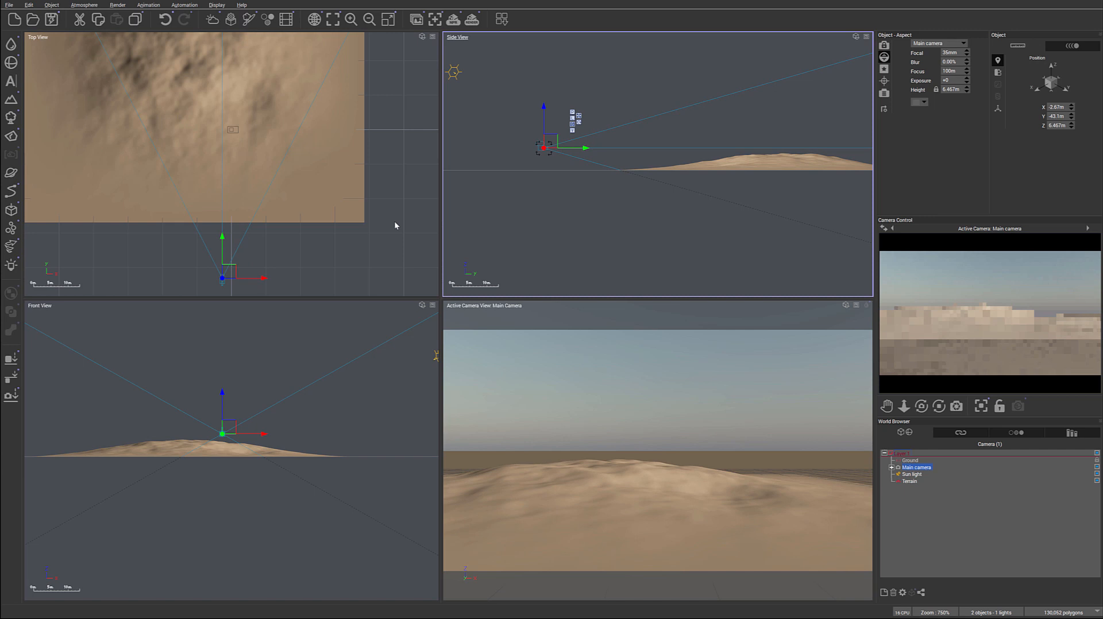
pyautogui.scroll(-3)
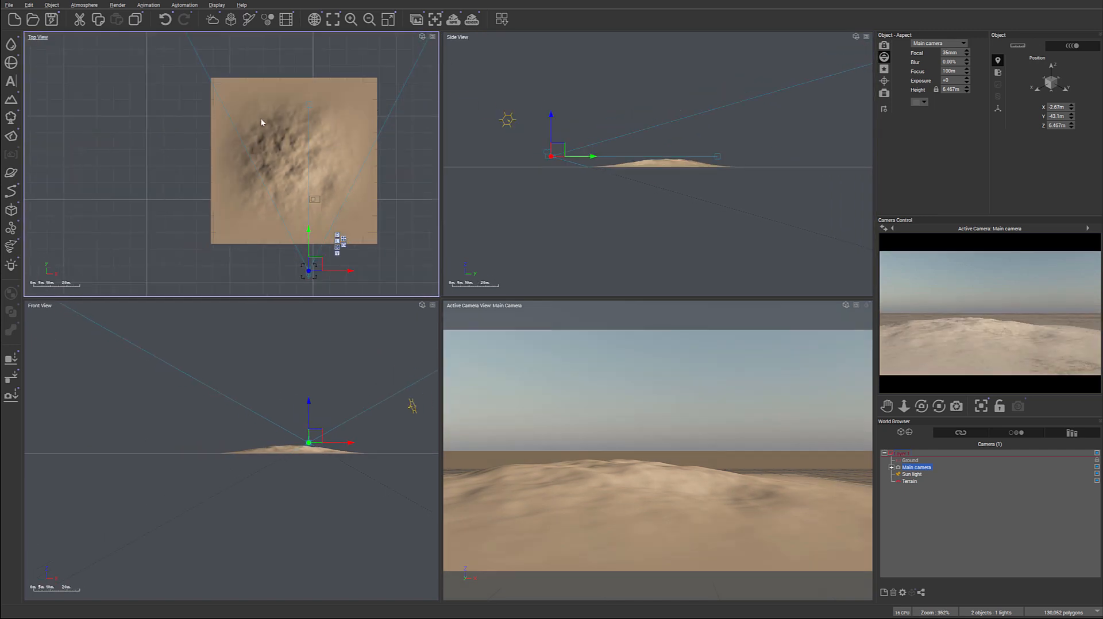
pyautogui.click(910, 481)
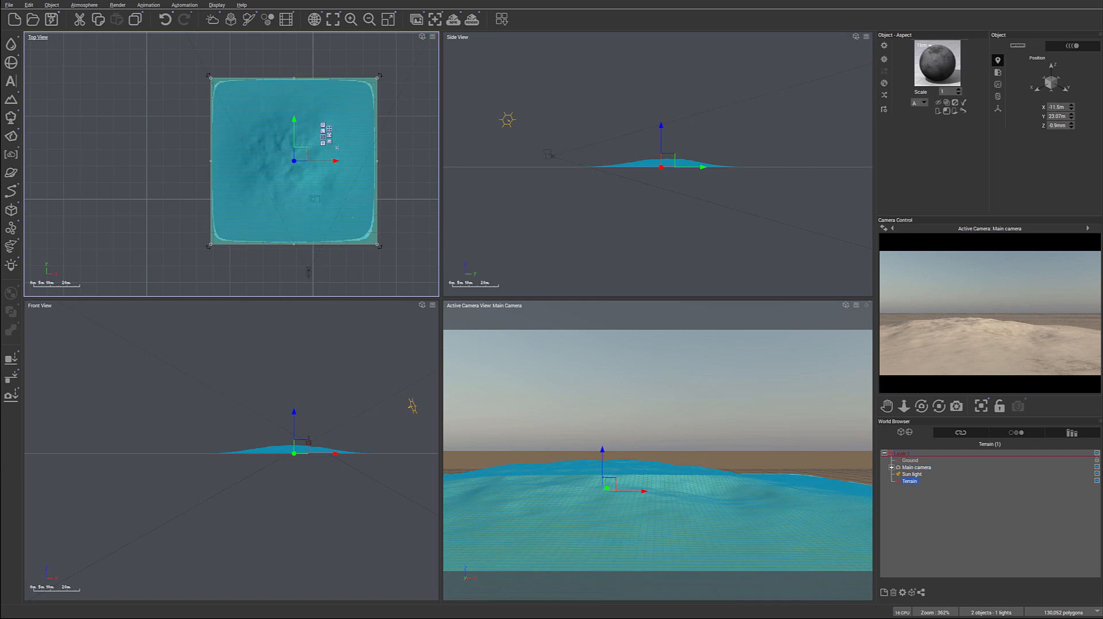
pyautogui.moveTo(293, 161); pyautogui.dragTo(301, 154)
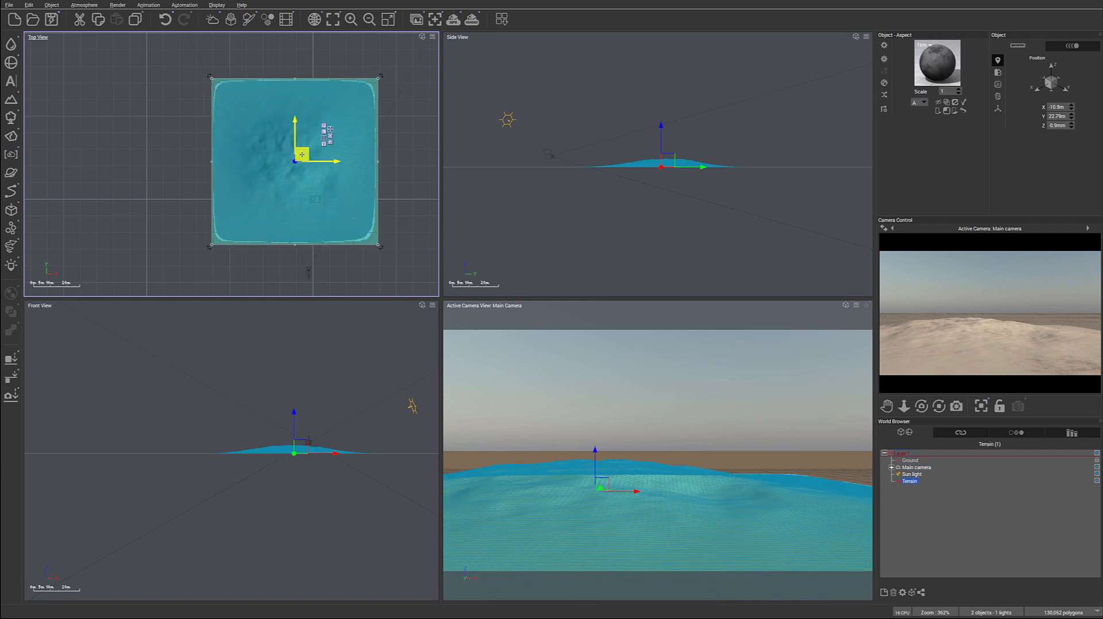
pyautogui.moveTo(301, 154); pyautogui.dragTo(297, 161)
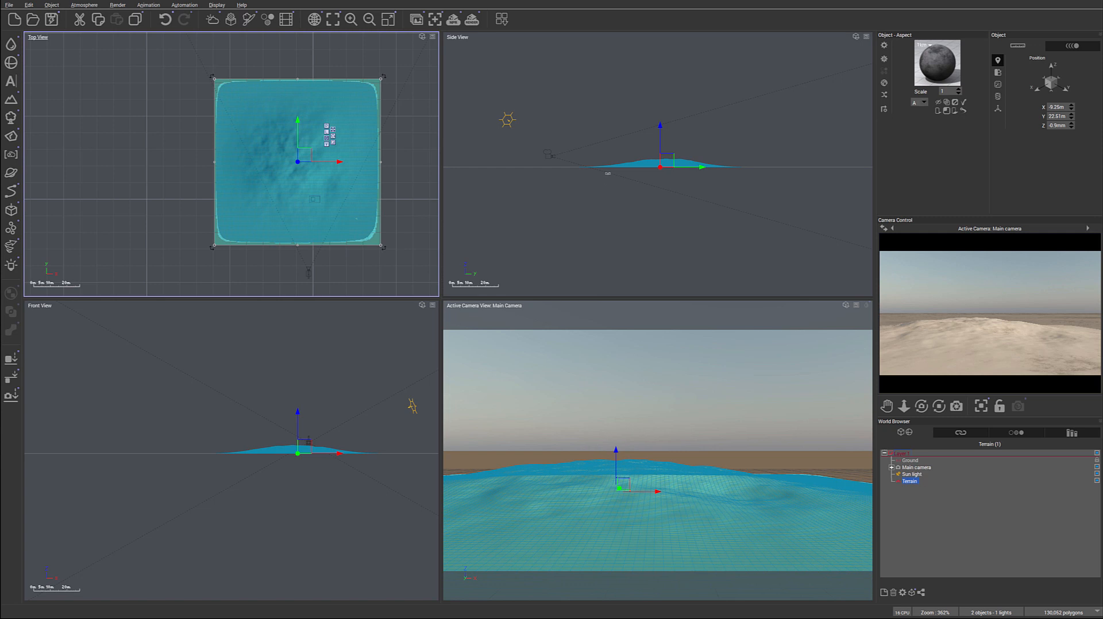
pyautogui.moveTo(265, 177)
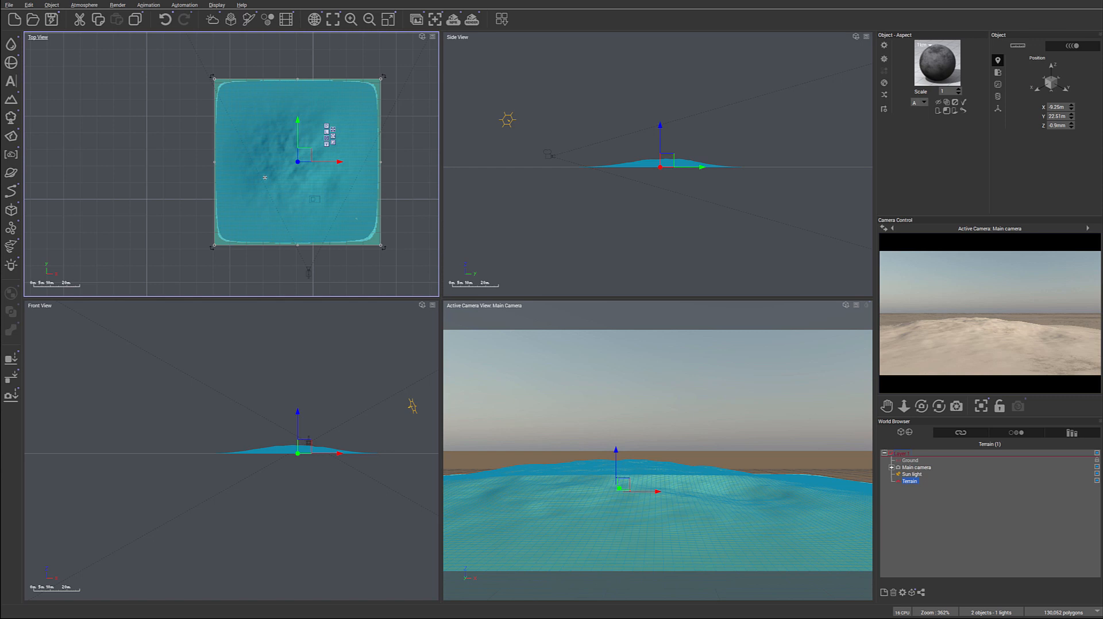
pyautogui.moveTo(454, 447)
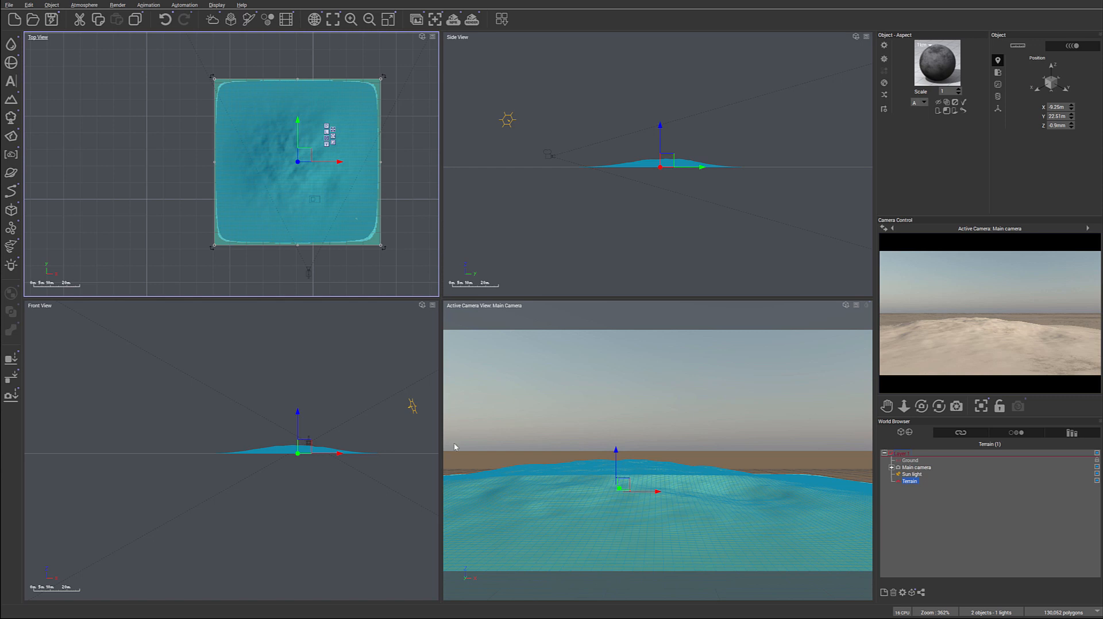
pyautogui.moveTo(455, 447)
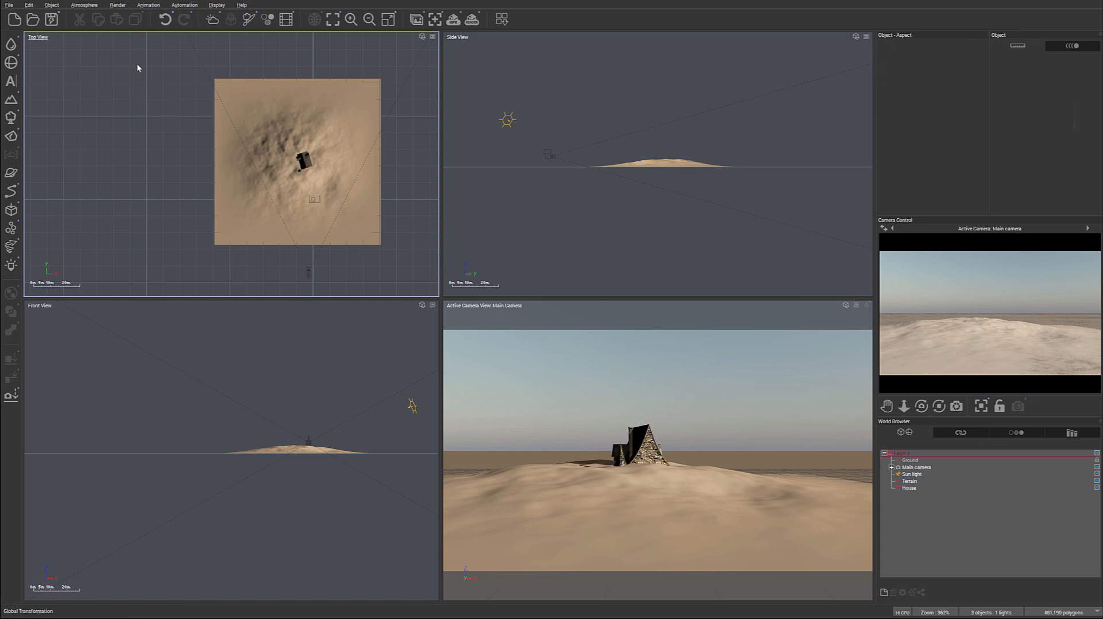
# Select the House and scale it up to roughly 11 by 12 by 12 m in the Size values
pyautogui.click(9, 5)
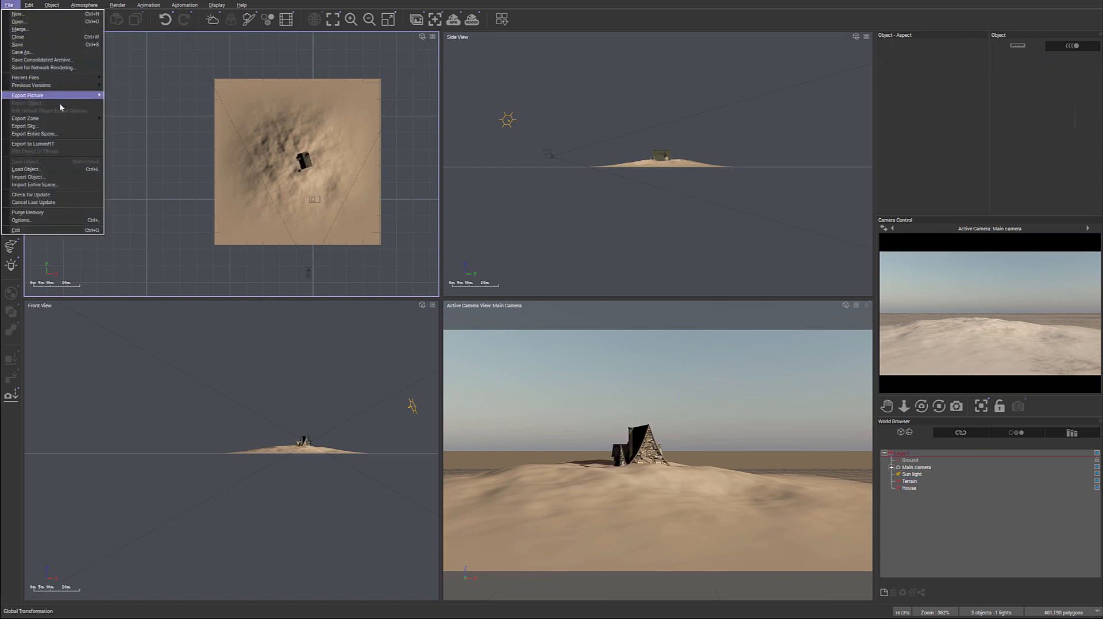
pyautogui.moveTo(28, 177)
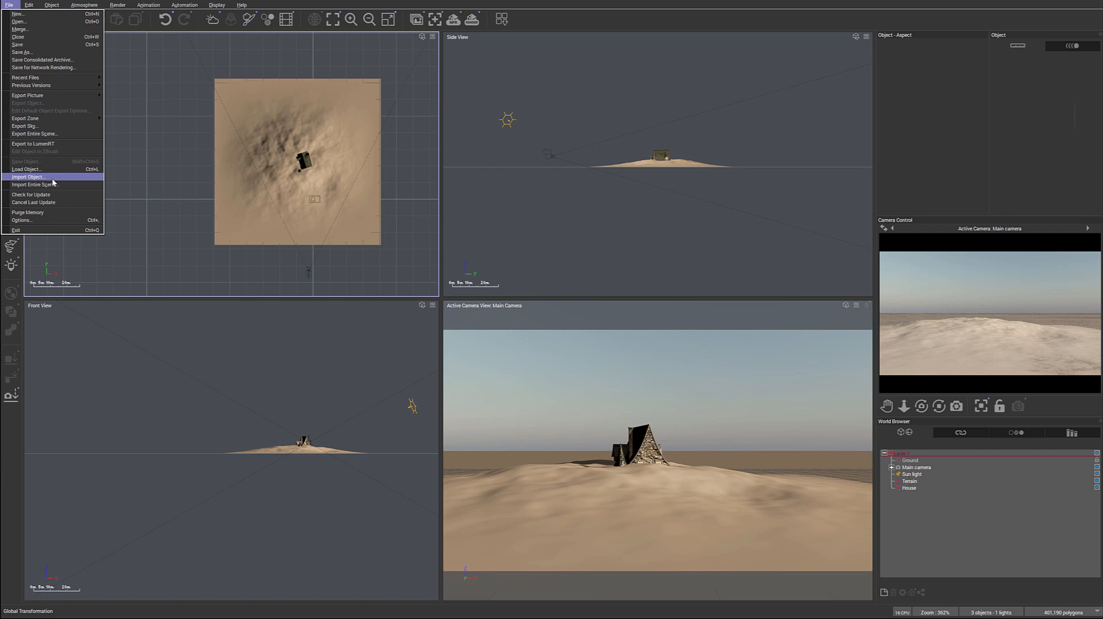
pyautogui.moveTo(53, 183)
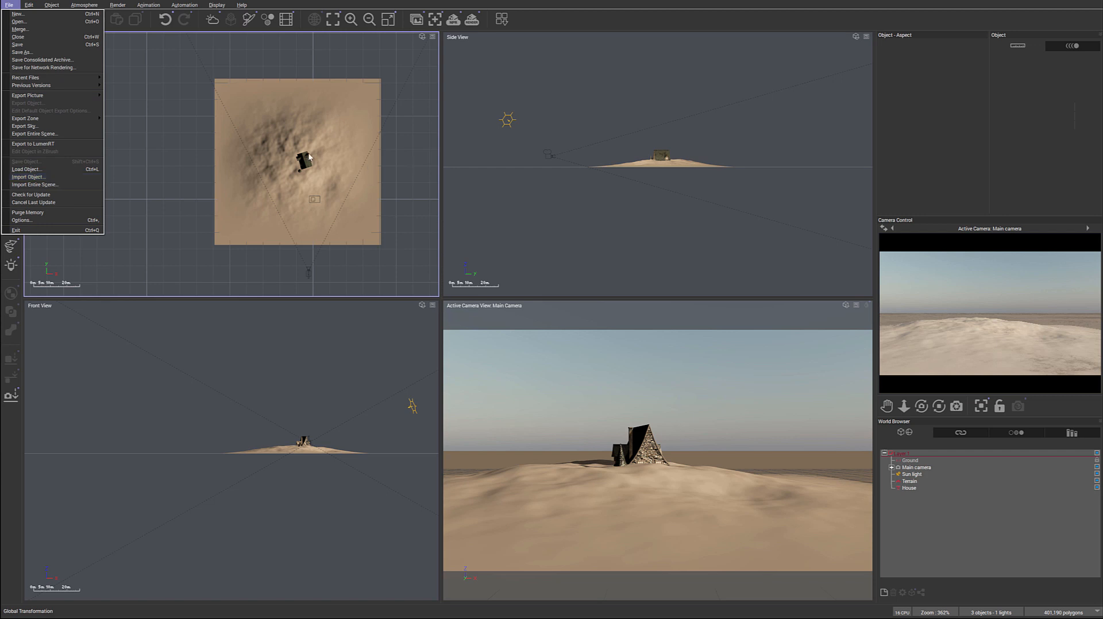
pyautogui.click(907, 488)
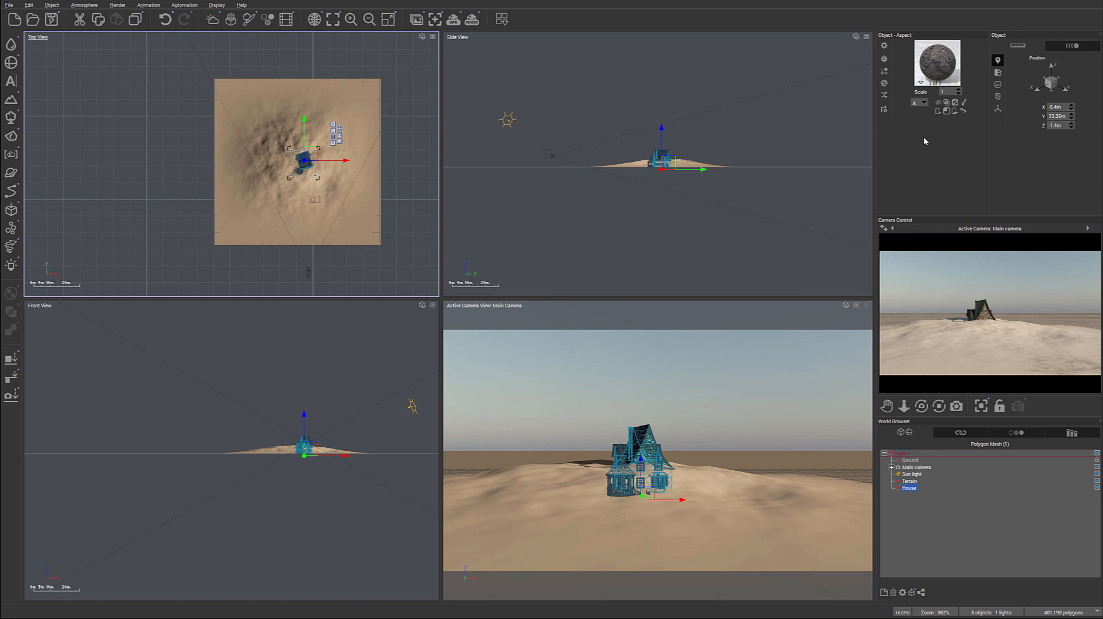
pyautogui.click(997, 84)
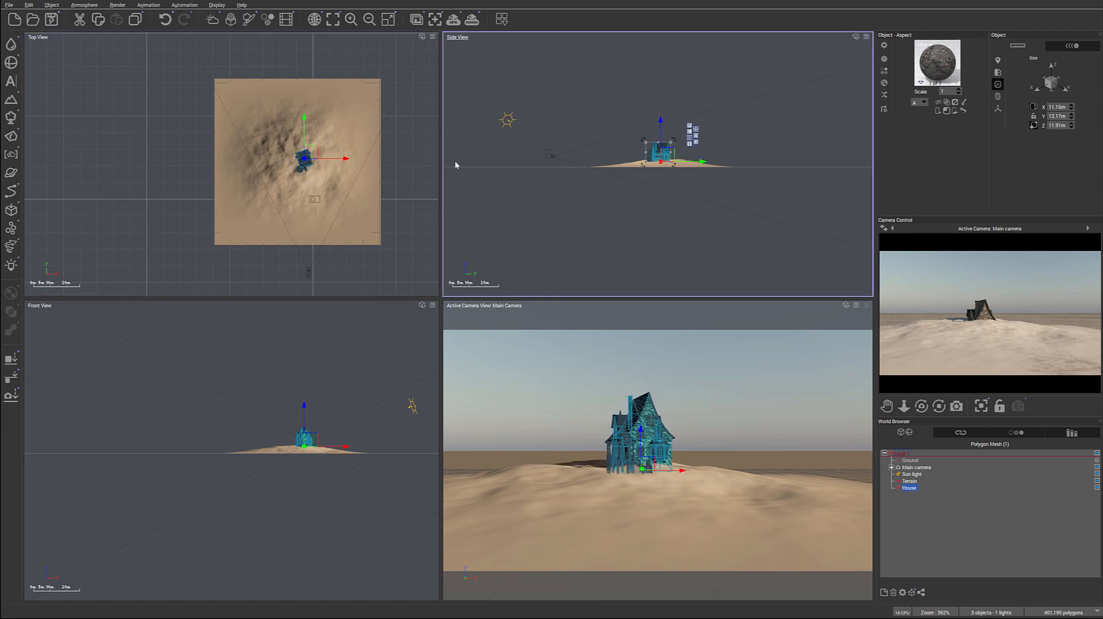
pyautogui.scroll(3)
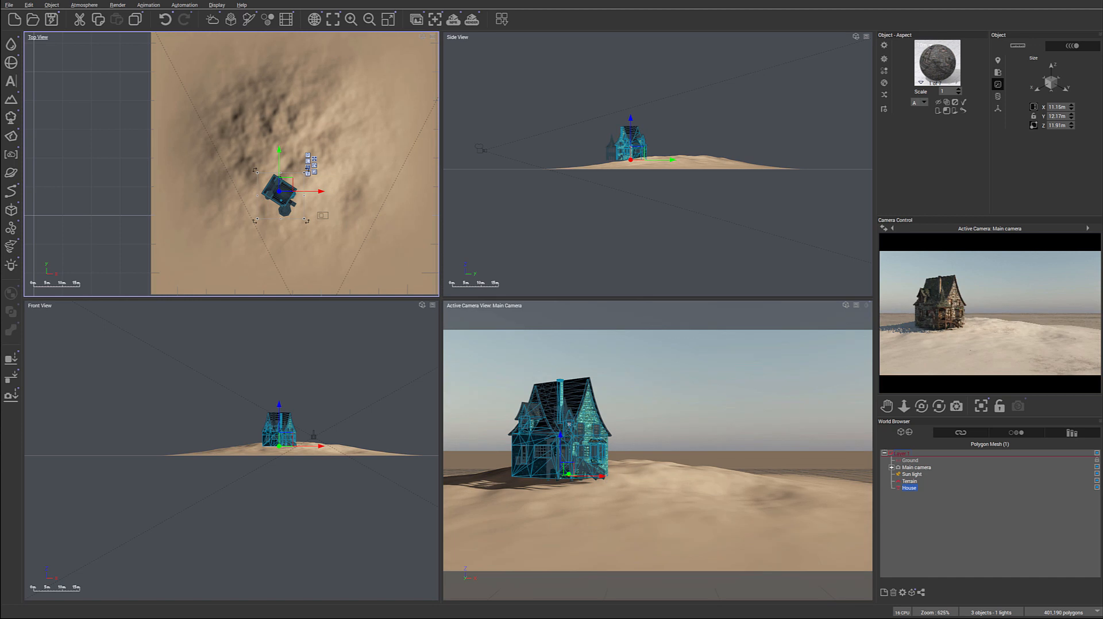
pyautogui.moveTo(743, 507)
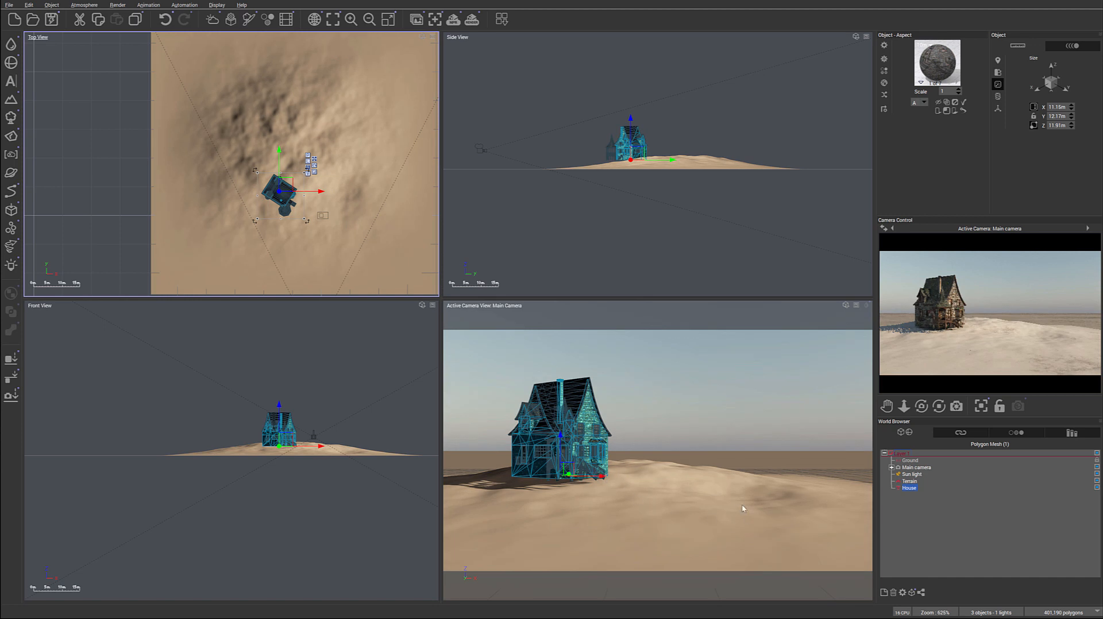
pyautogui.moveTo(716, 503)
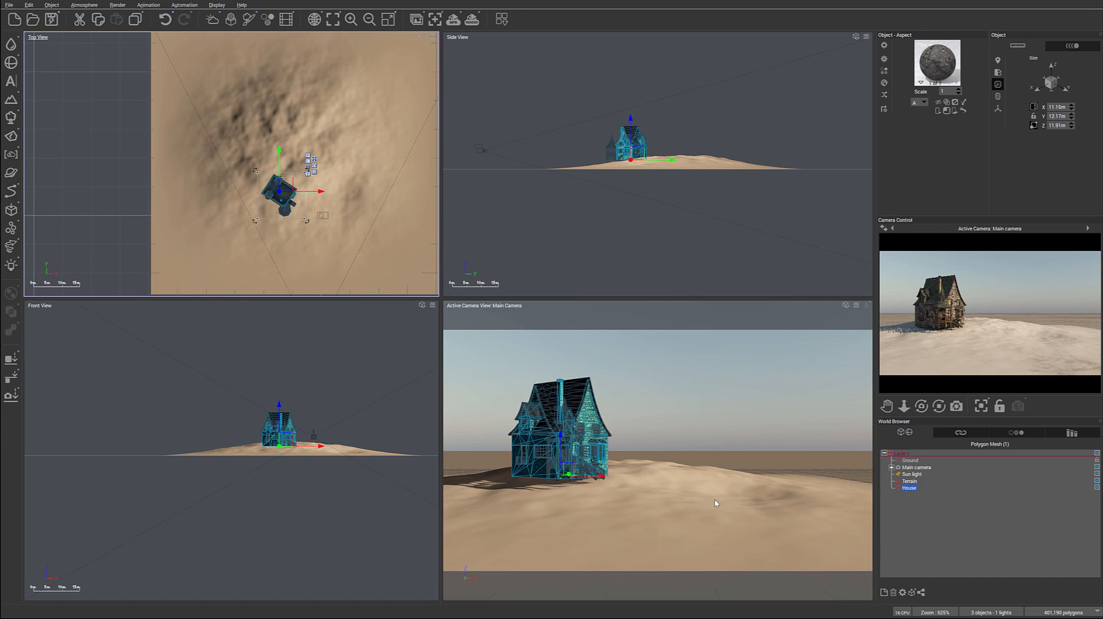
pyautogui.moveTo(335, 242)
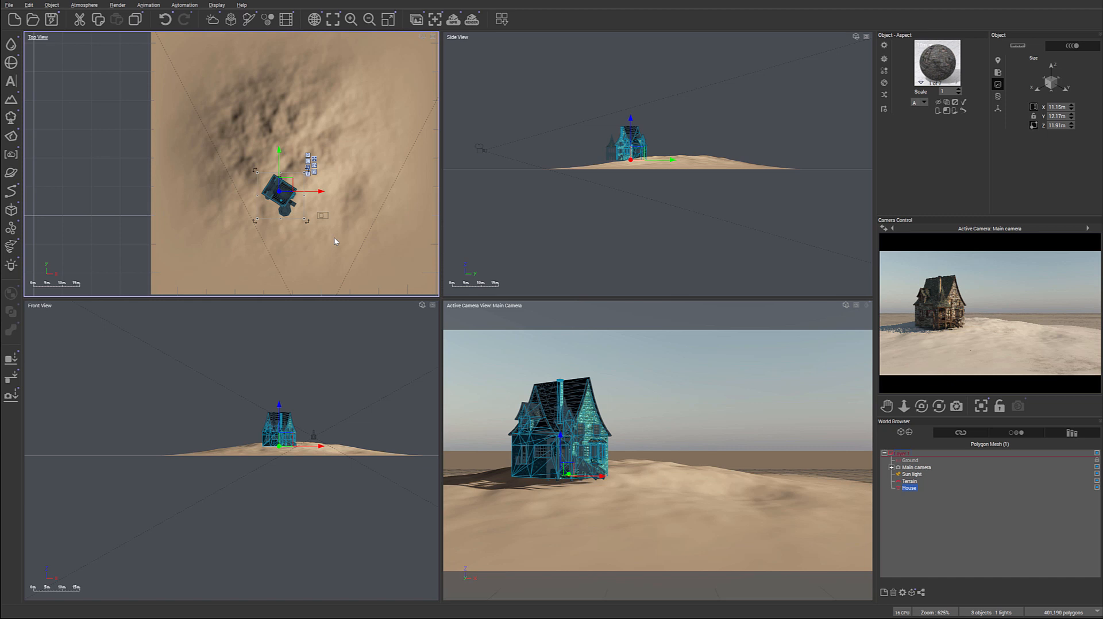
pyautogui.moveTo(719, 402)
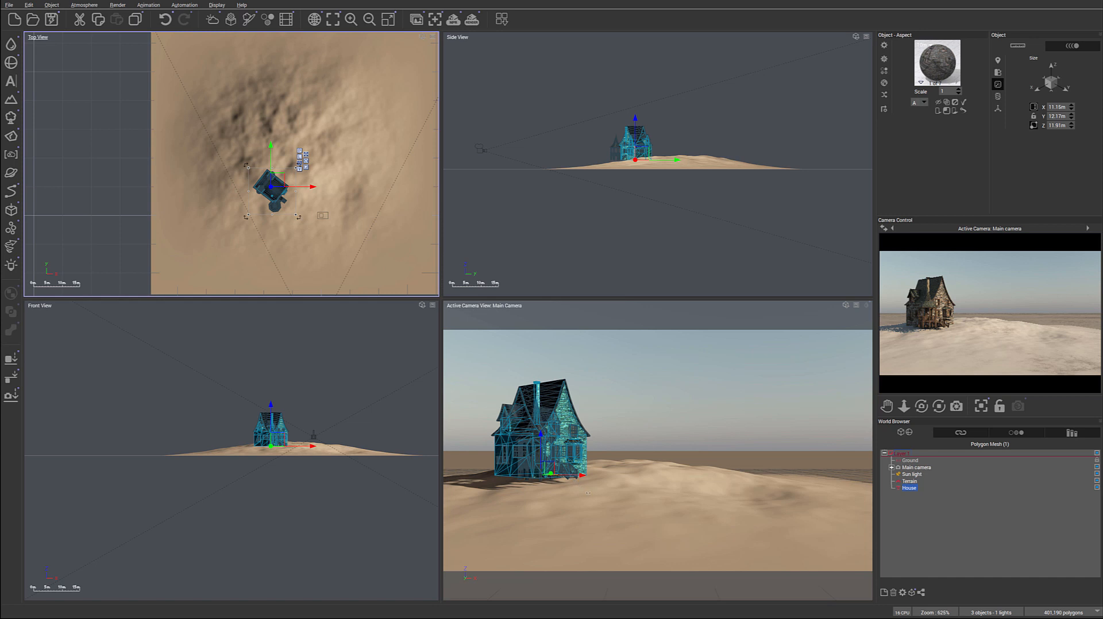
# Drag the house slightly in the Top view so its front faces the camera almost squarely
pyautogui.moveTo(273, 186); pyautogui.dragTo(367, 182)
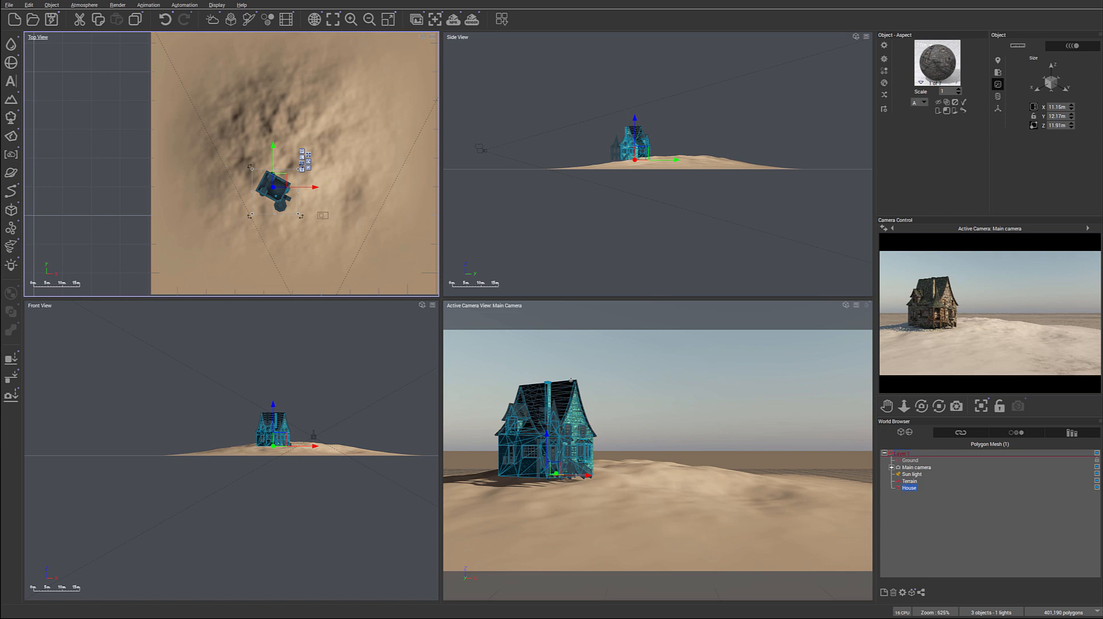
pyautogui.moveTo(933, 313)
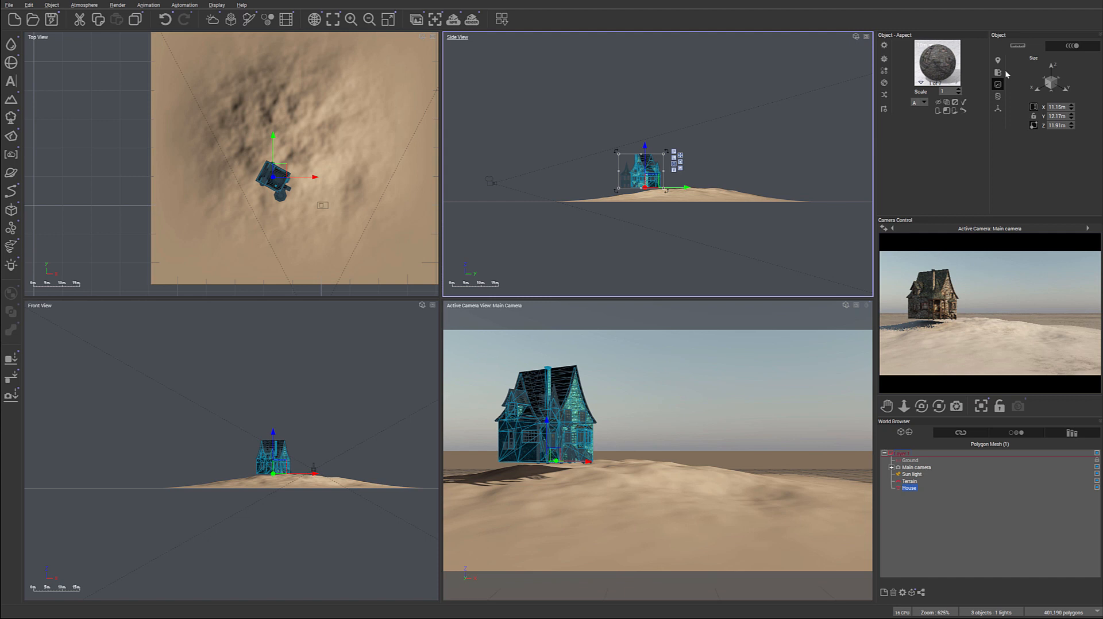
# Show the House's Position values, reading about X −16.8 m, Y 9.84 m, Z 5.06 m
pyautogui.click(997, 85)
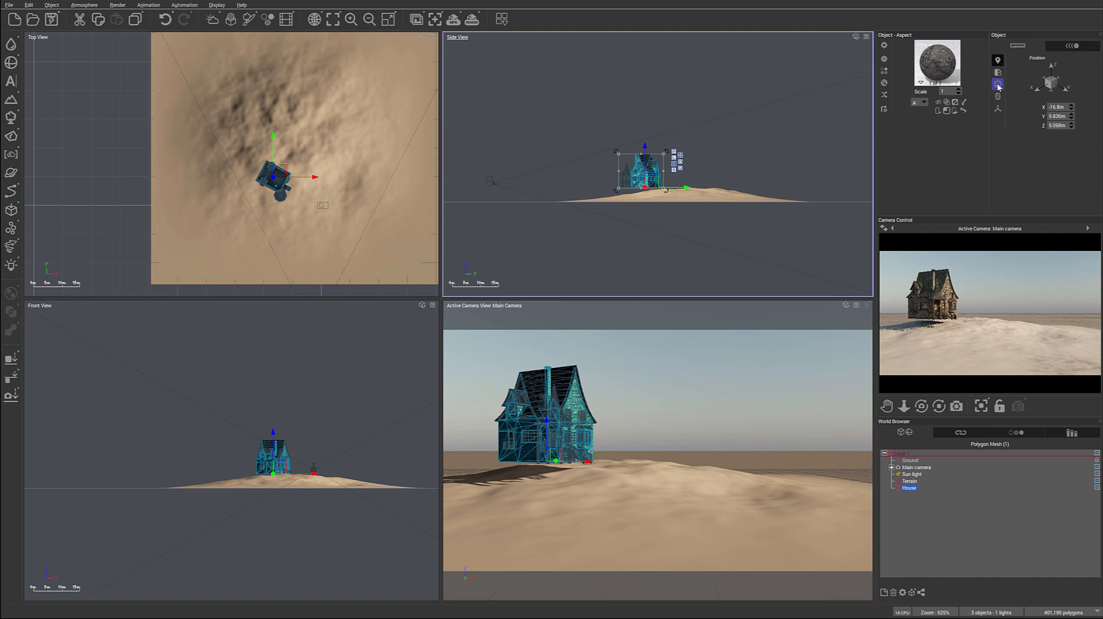
pyautogui.click(997, 58)
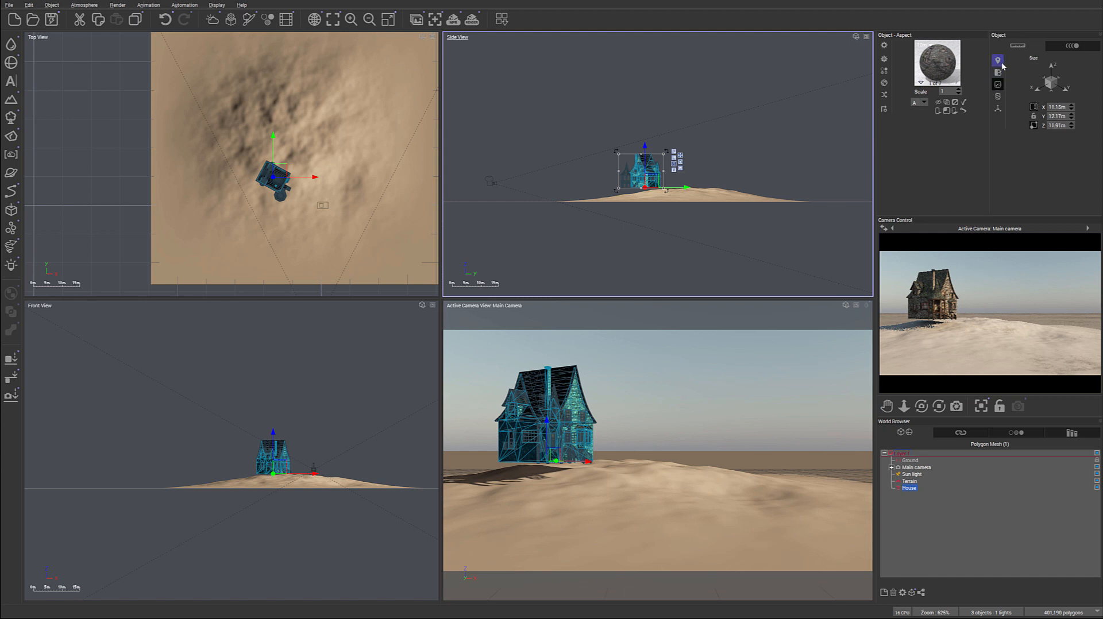
pyautogui.click(997, 60)
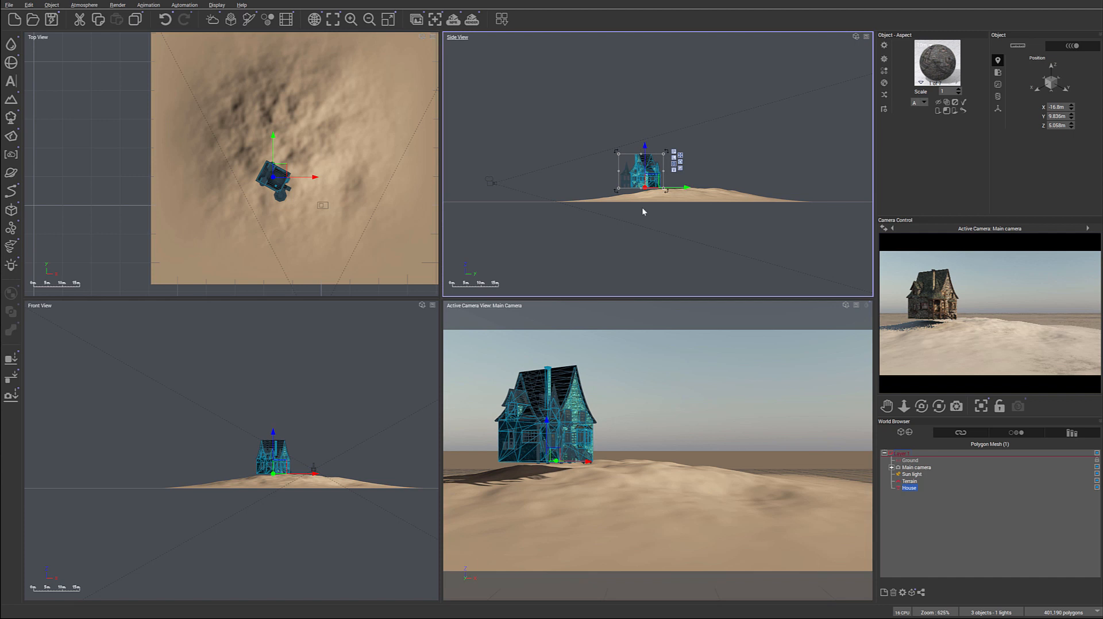
pyautogui.moveTo(484, 491)
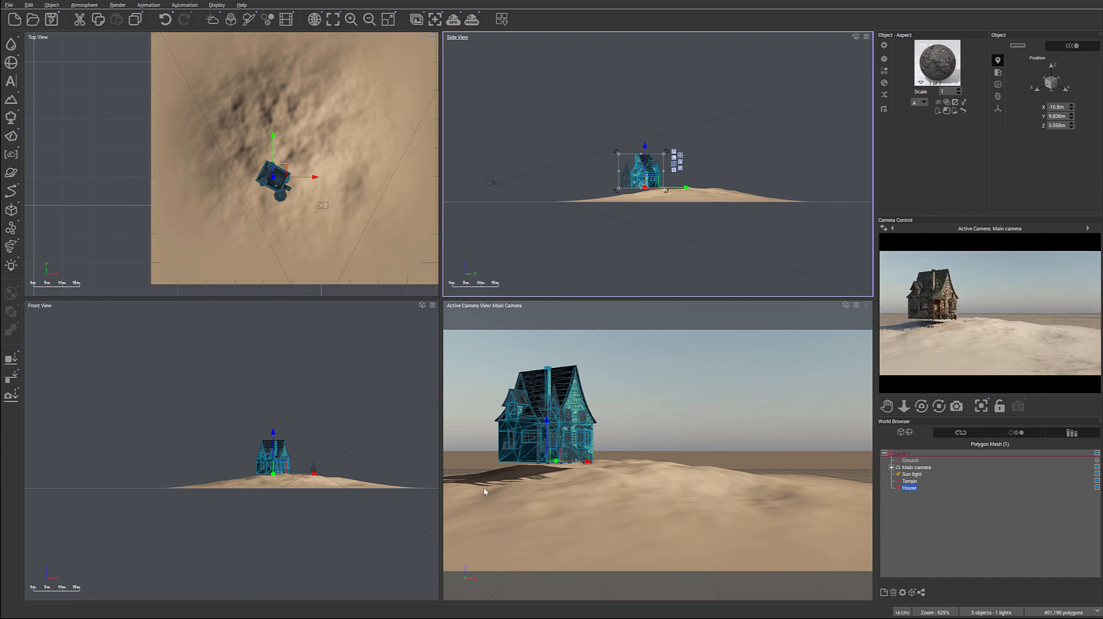
pyautogui.moveTo(813, 468)
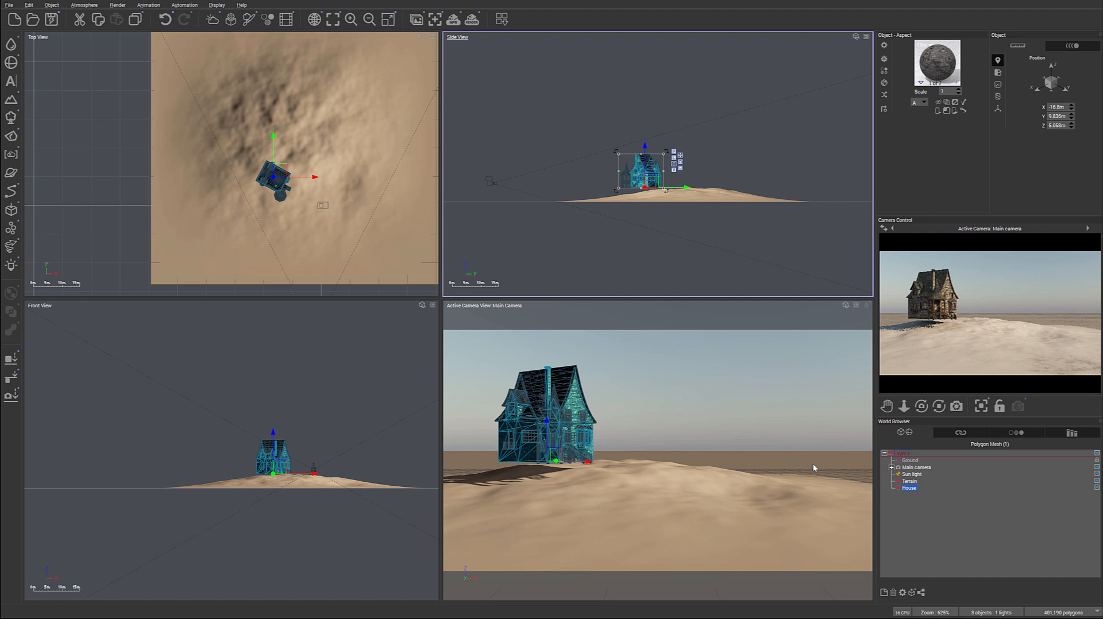
pyautogui.moveTo(838, 481)
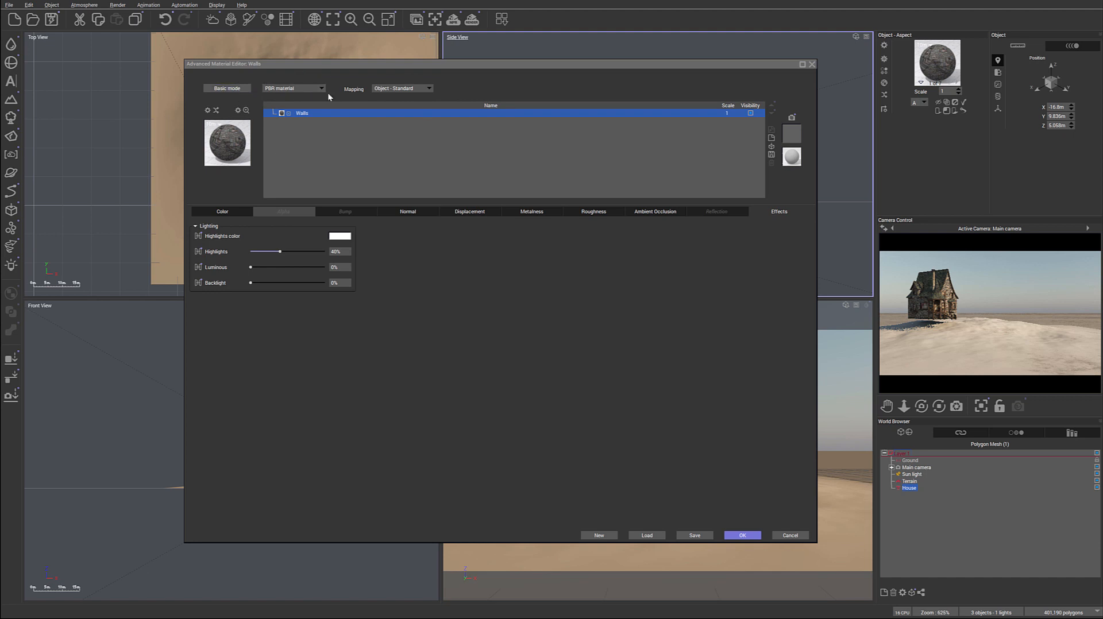
pyautogui.moveTo(961, 85)
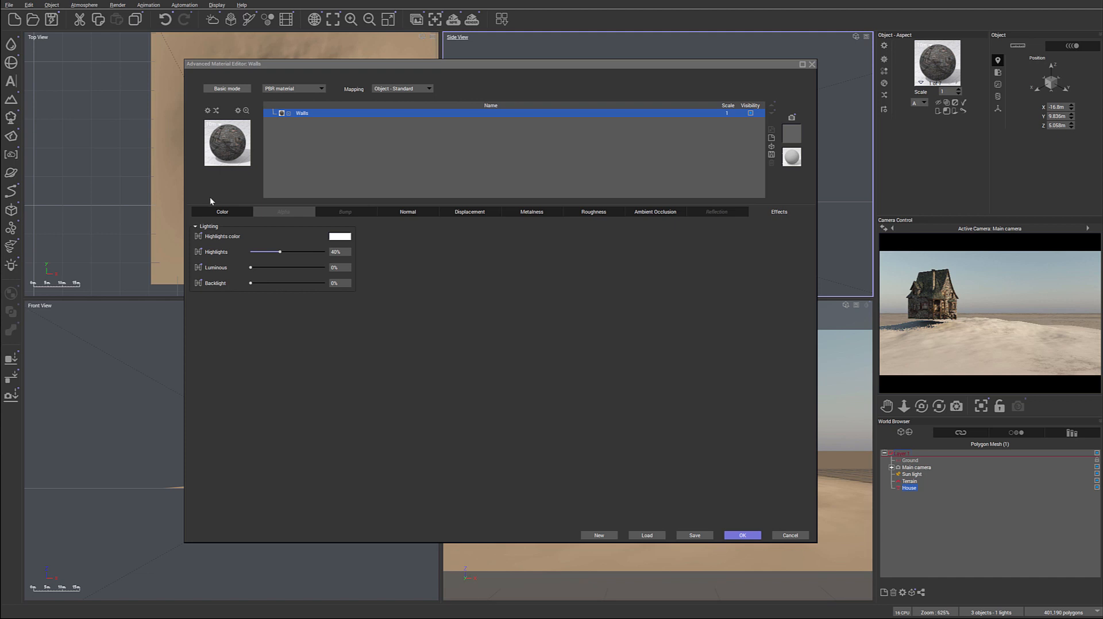
pyautogui.click(221, 211)
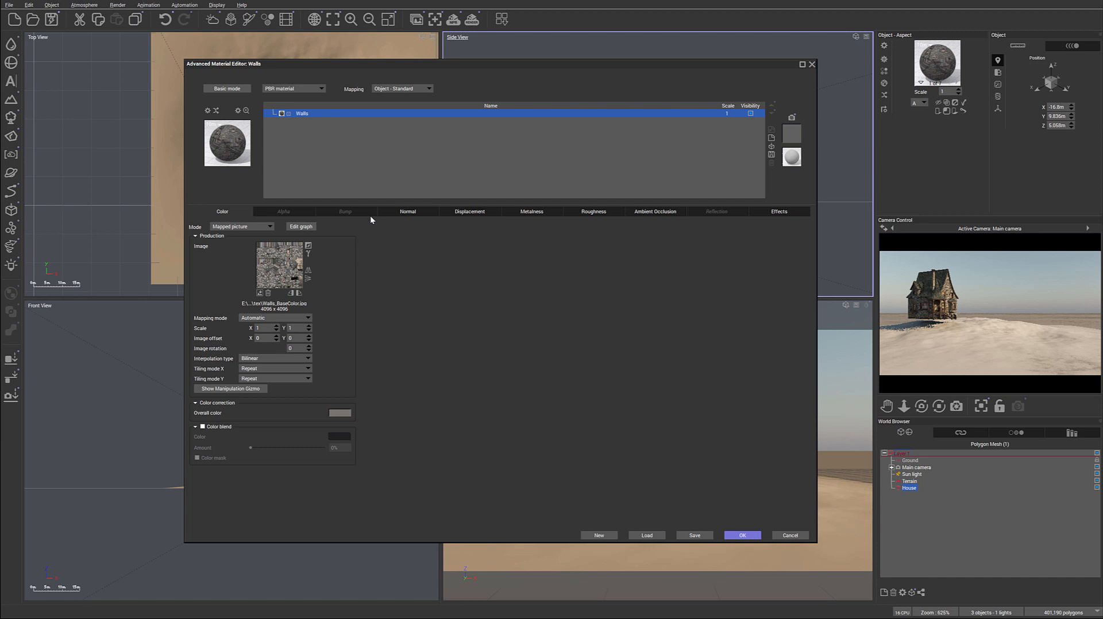
pyautogui.click(407, 212)
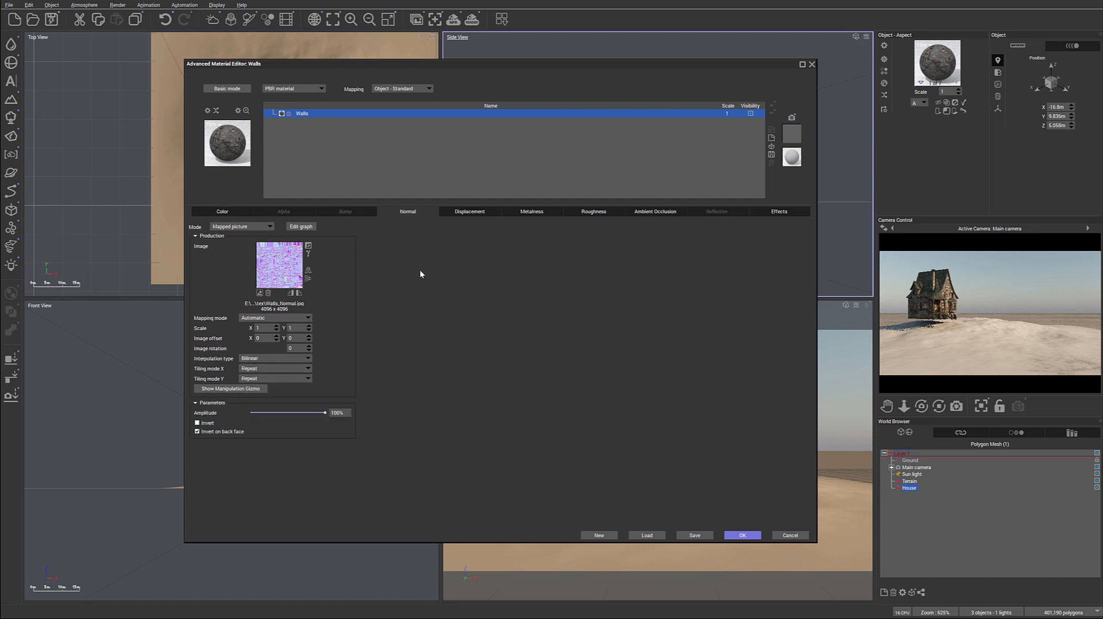
pyautogui.moveTo(372, 265)
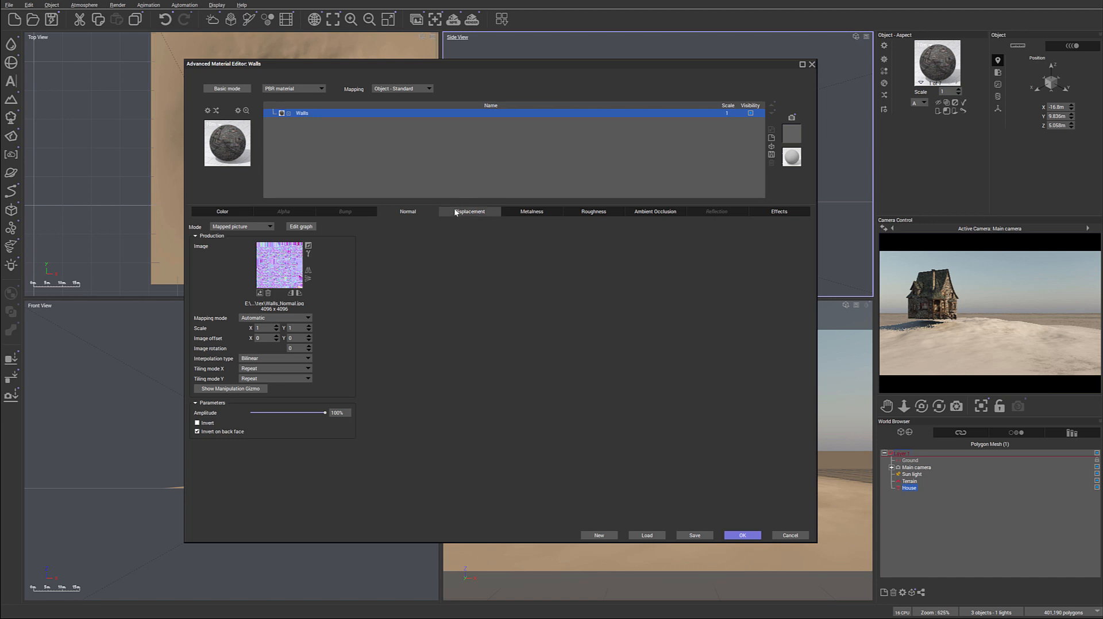
pyautogui.click(469, 211)
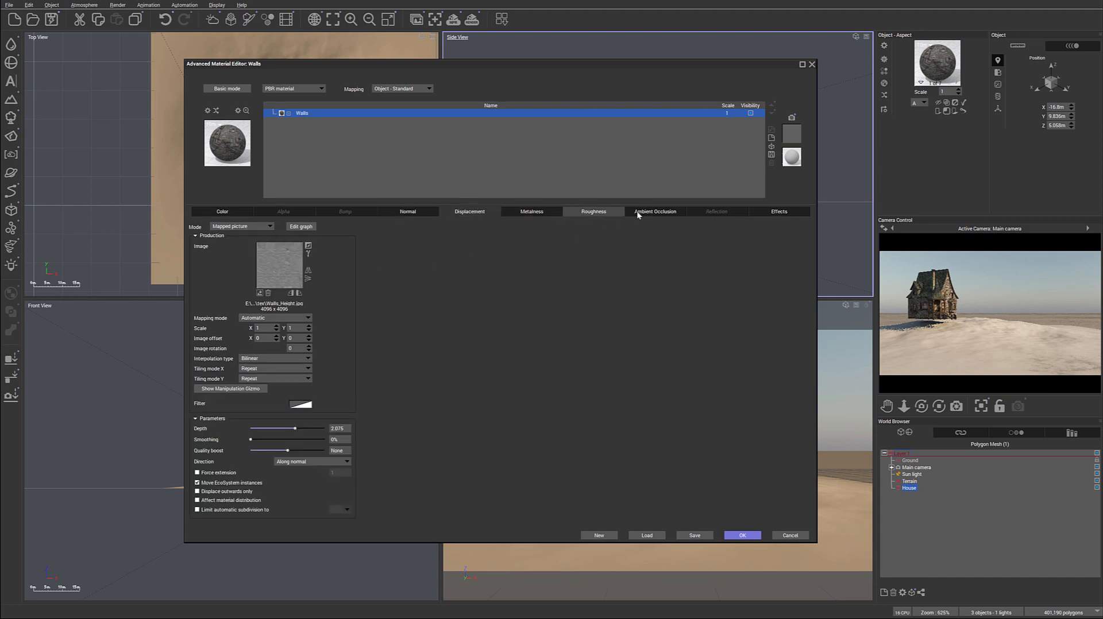
pyautogui.click(222, 212)
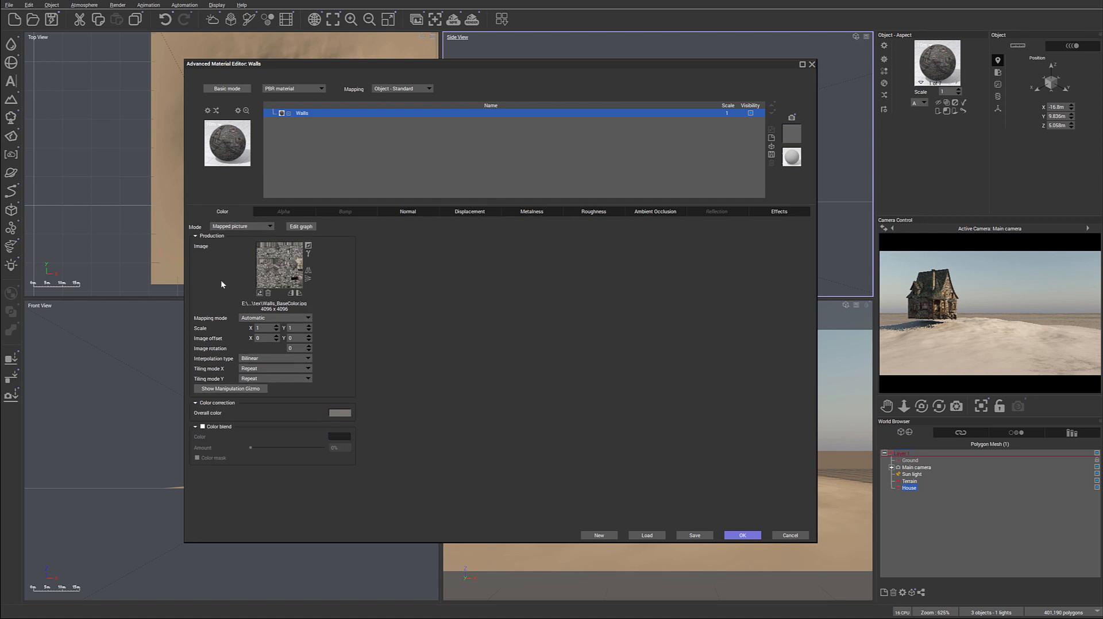
pyautogui.moveTo(317, 281)
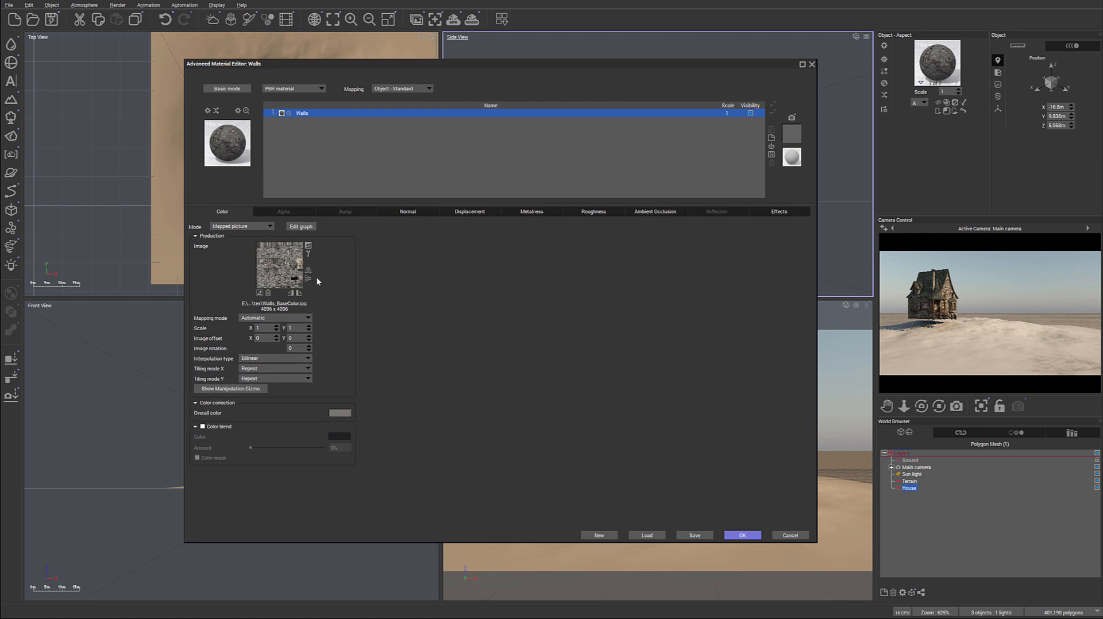
pyautogui.moveTo(763, 440)
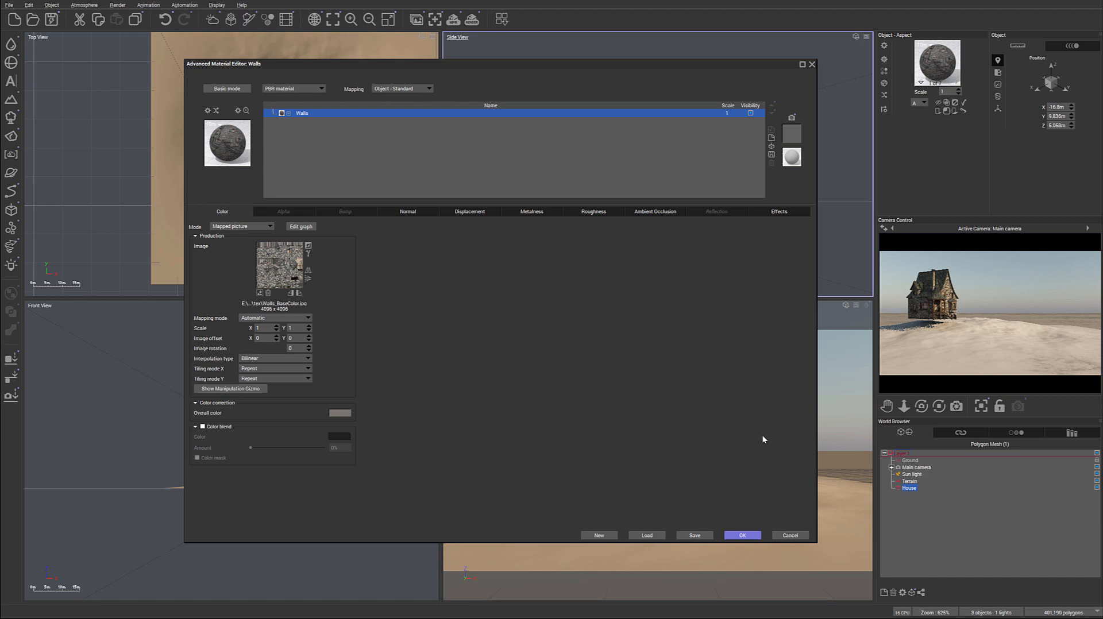
pyautogui.click(741, 535)
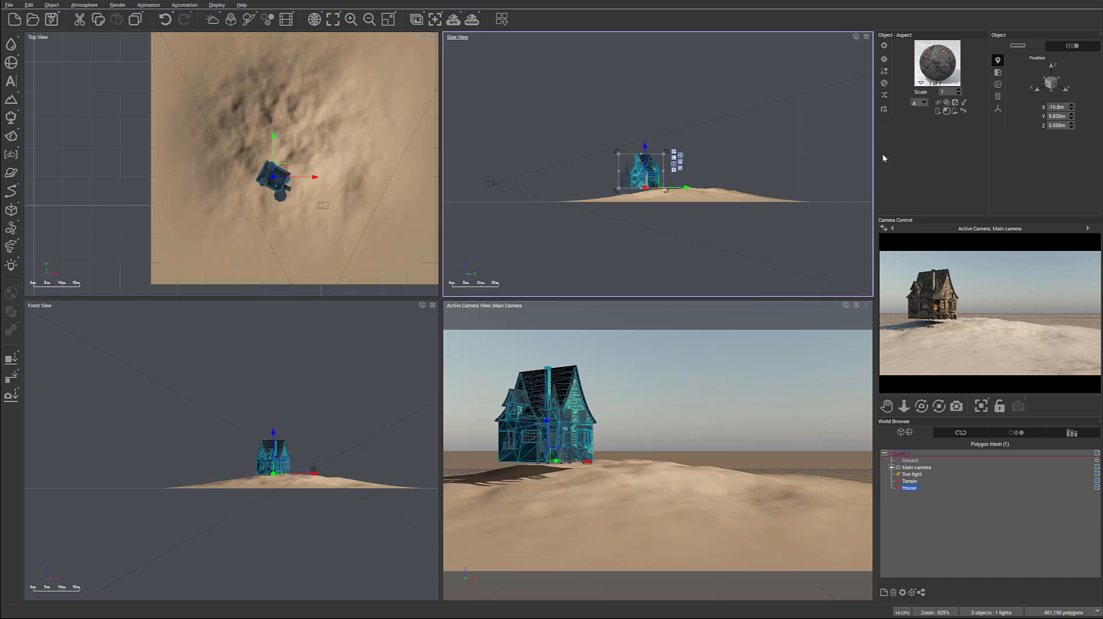
pyautogui.moveTo(789, 183)
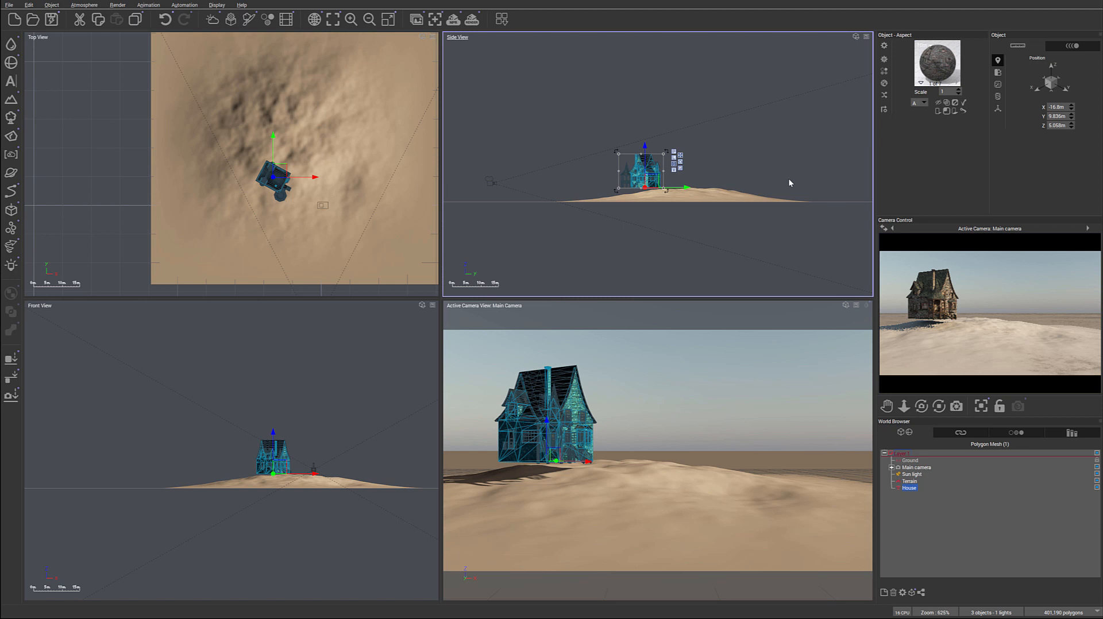
pyautogui.moveTo(706, 189)
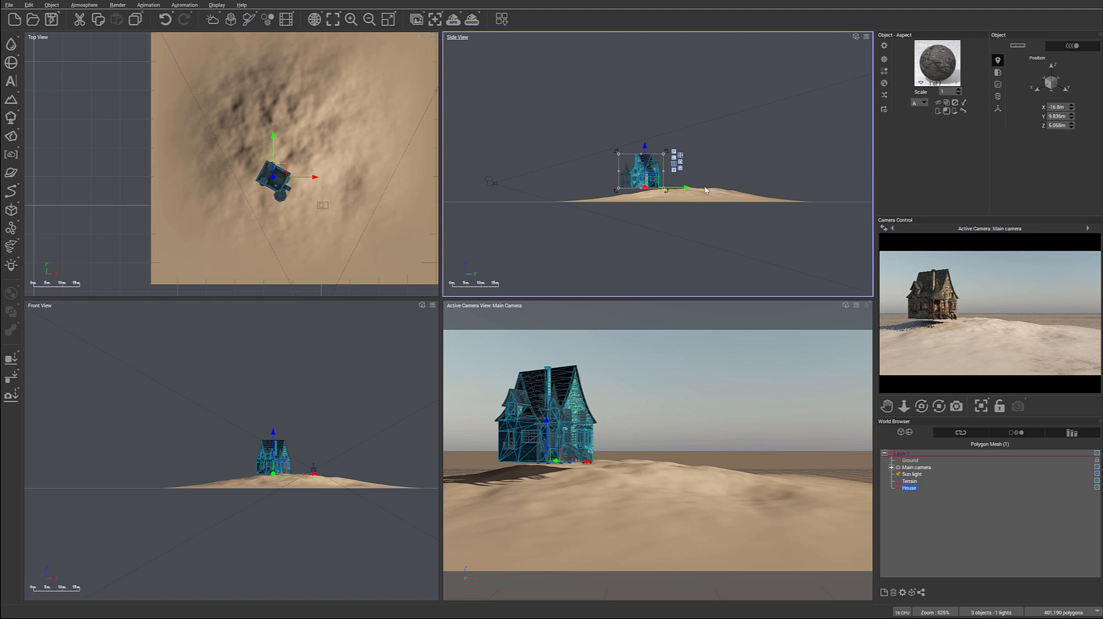
# Select the main camera in the World Browser to move it near the house at eye level
pyautogui.click(917, 467)
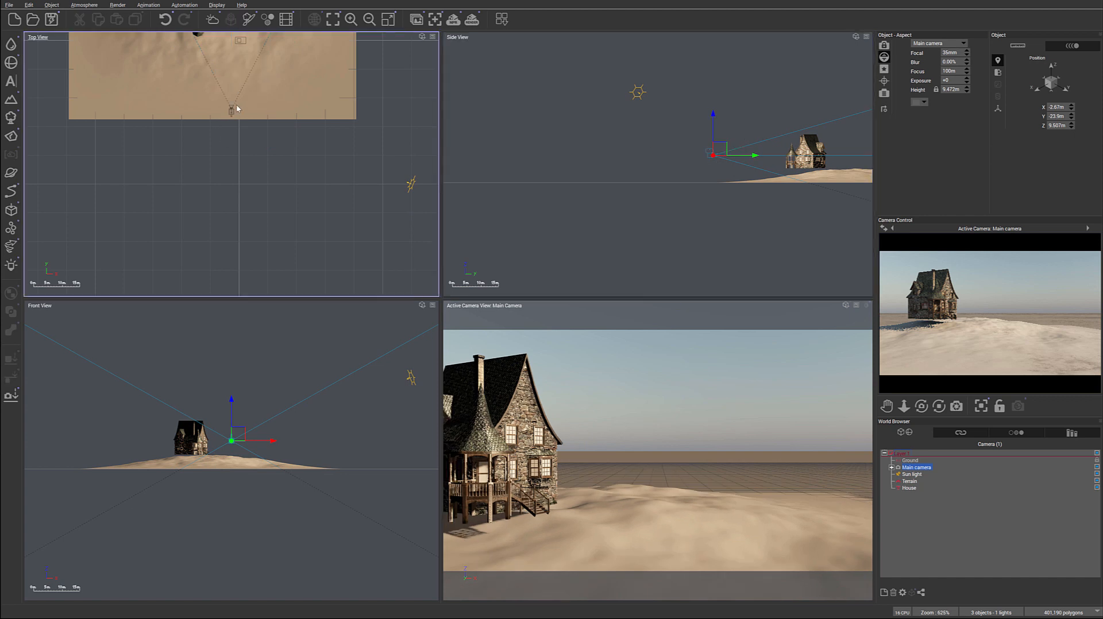
pyautogui.click(910, 480)
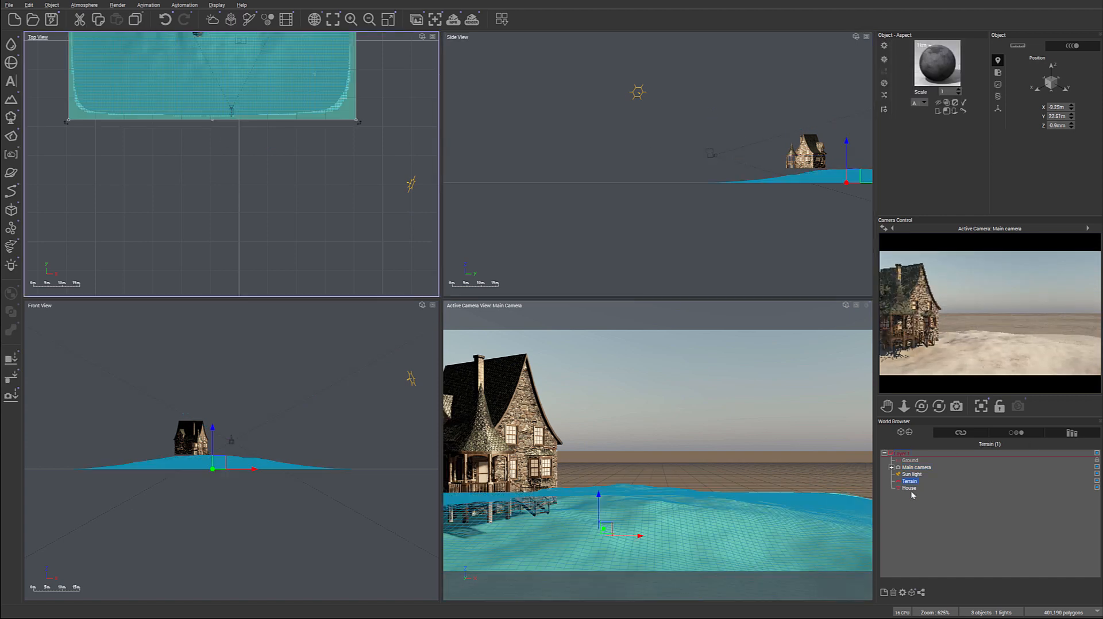
pyautogui.click(915, 467)
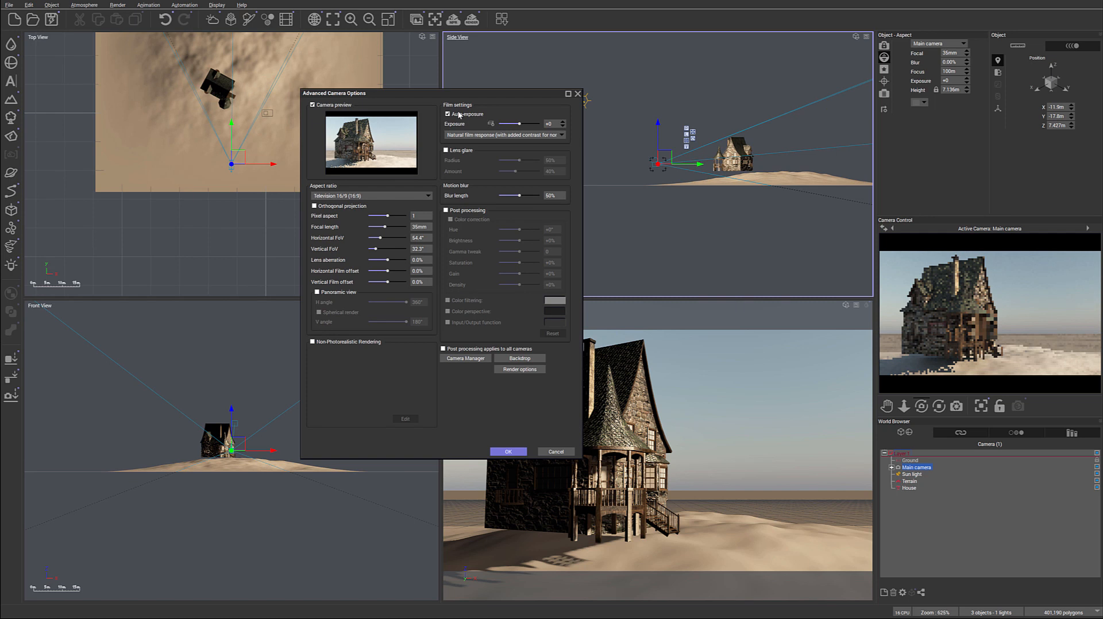
# Uncheck Auto-exposure, choose No Exposure Filter, and confirm the Advanced Camera Options
pyautogui.click(447, 114)
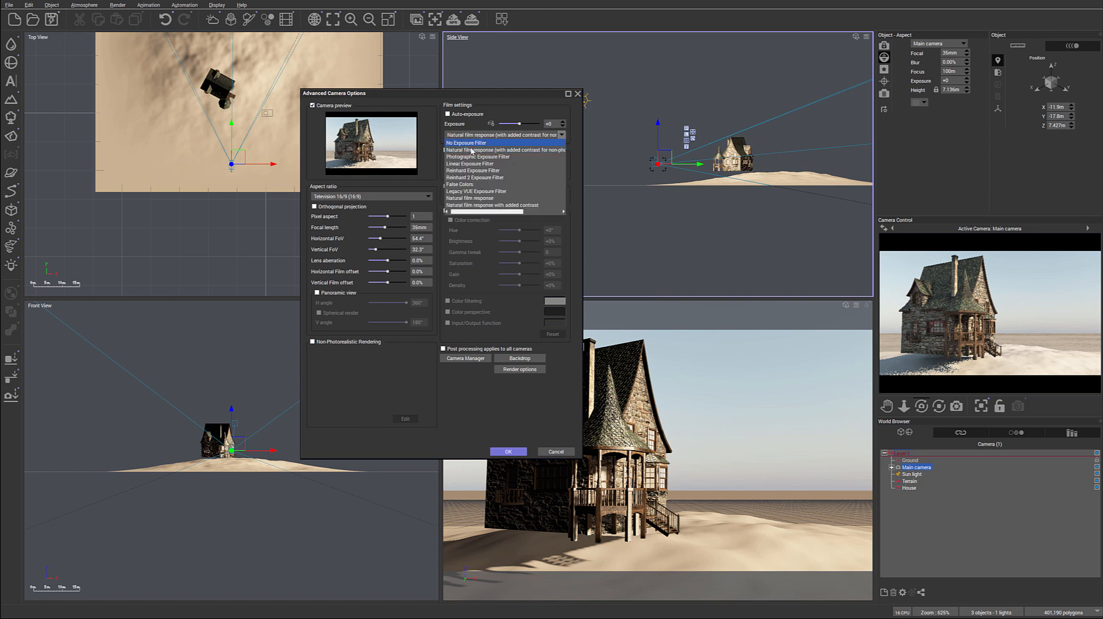
pyautogui.click(467, 143)
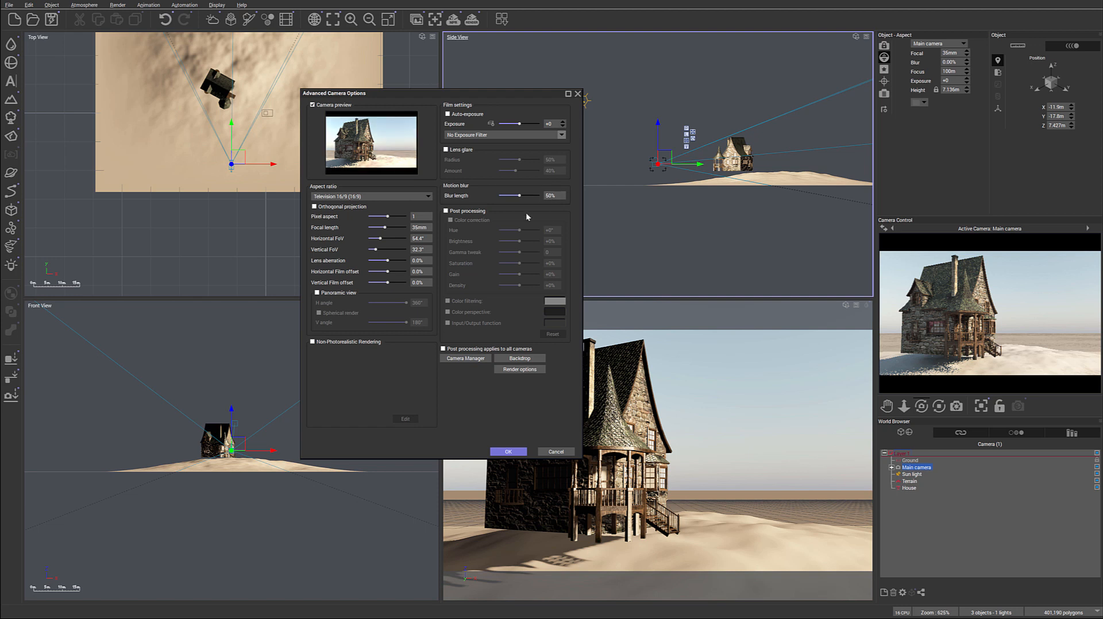
pyautogui.moveTo(561, 157)
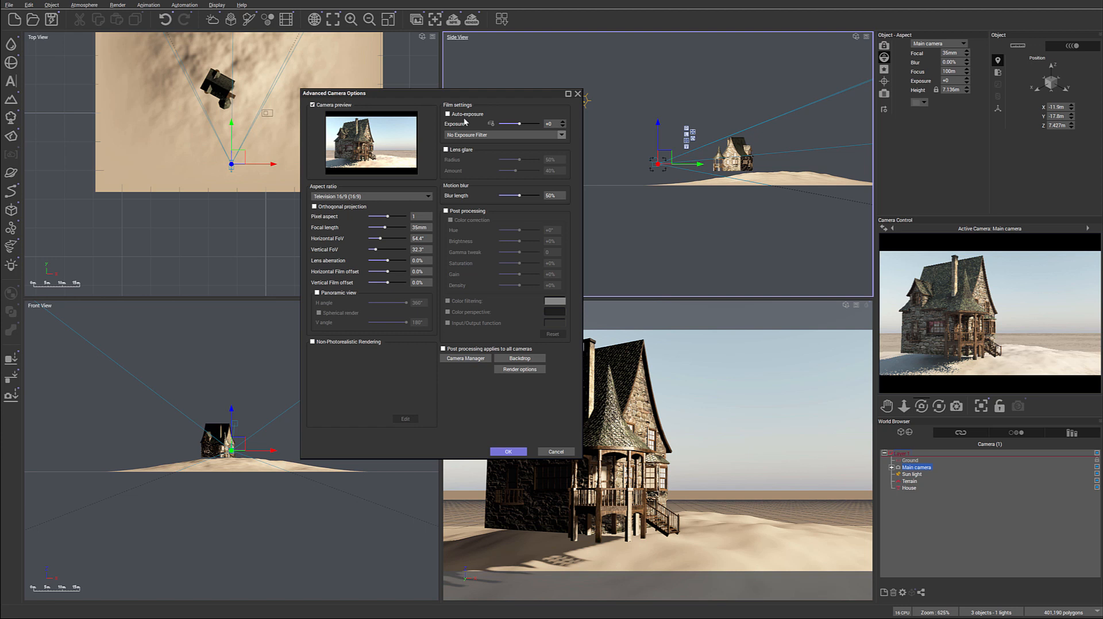
pyautogui.click(506, 451)
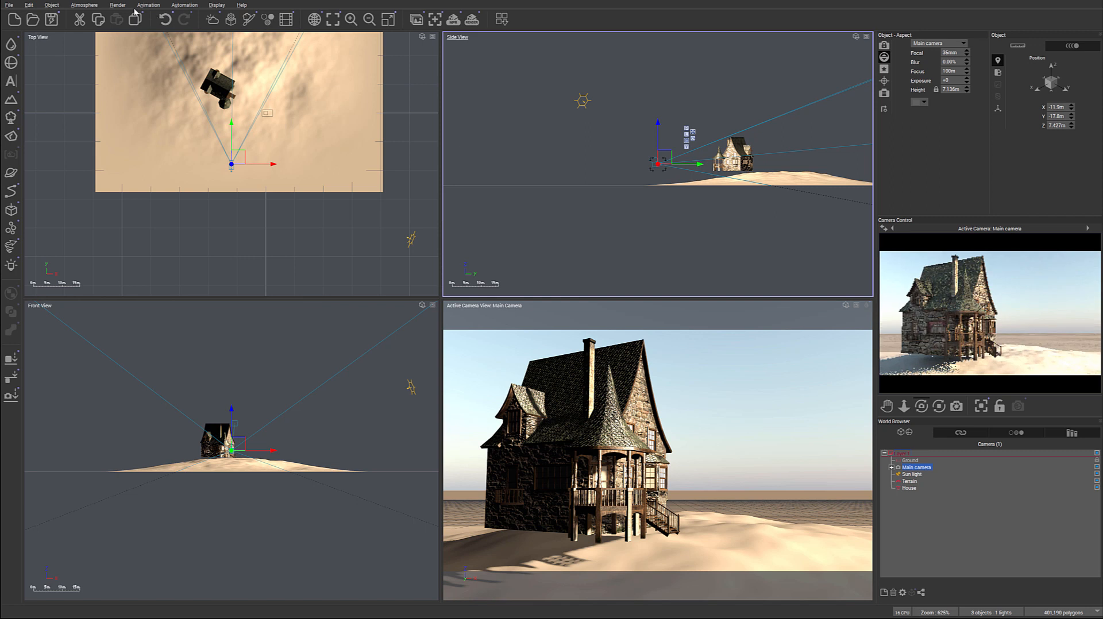
# In the Atmosphere Editor set the model to Standard spectral and answer the adjustment warning
pyautogui.click(84, 5)
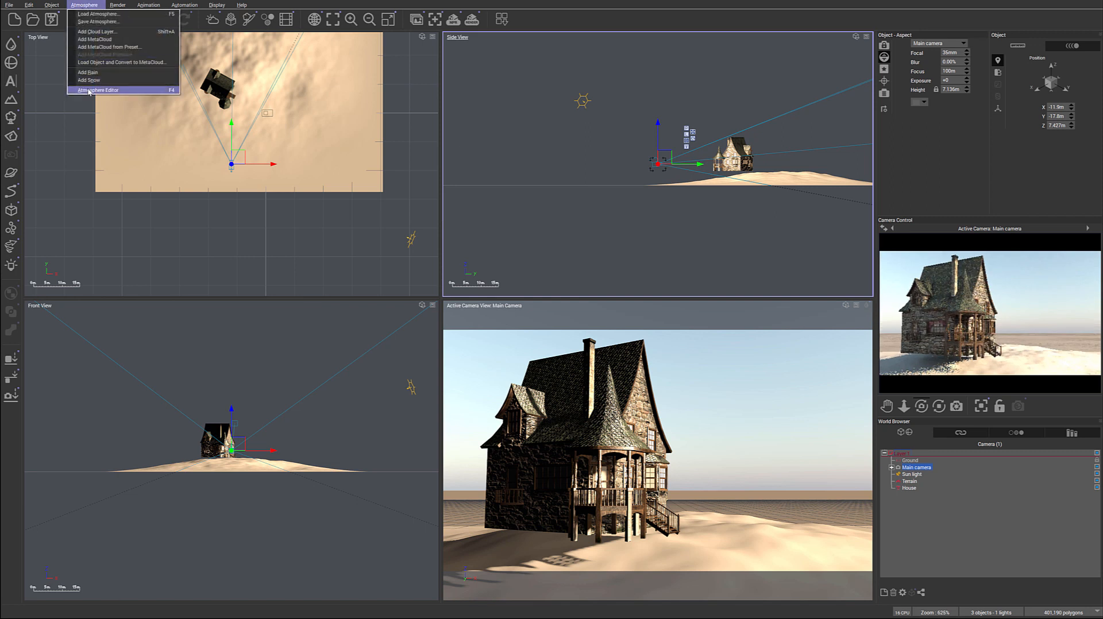
pyautogui.click(97, 90)
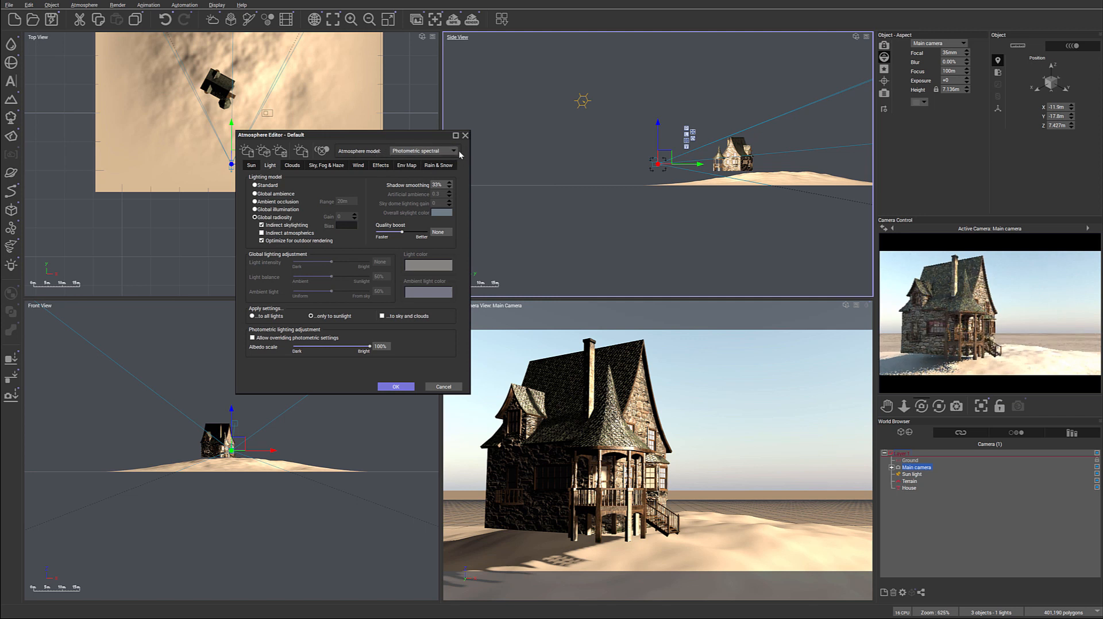
pyautogui.click(421, 151)
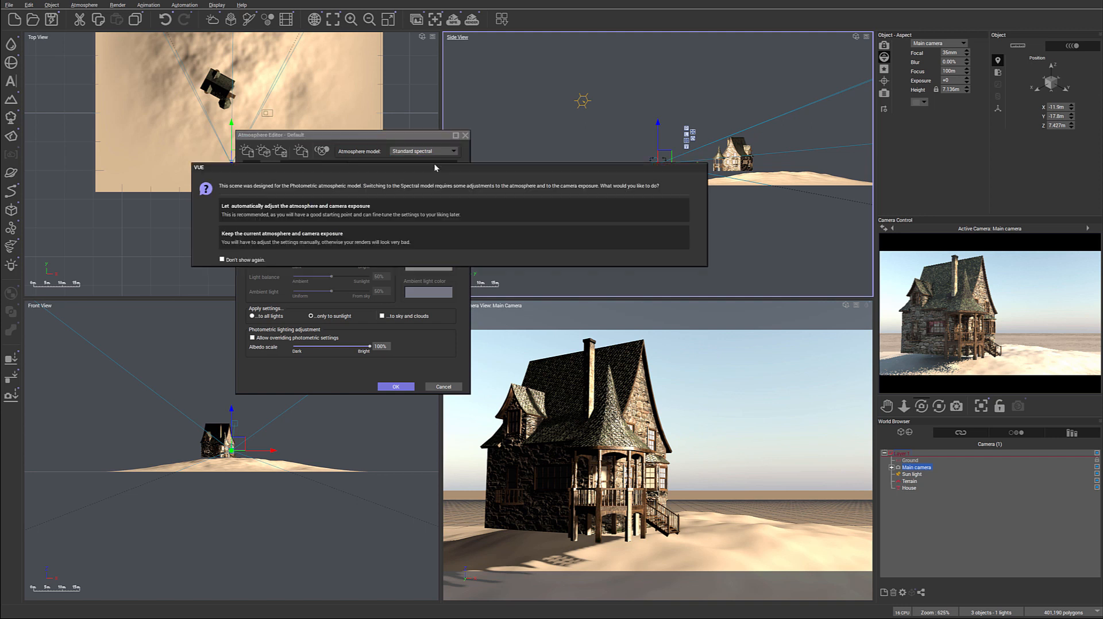
pyautogui.click(395, 386)
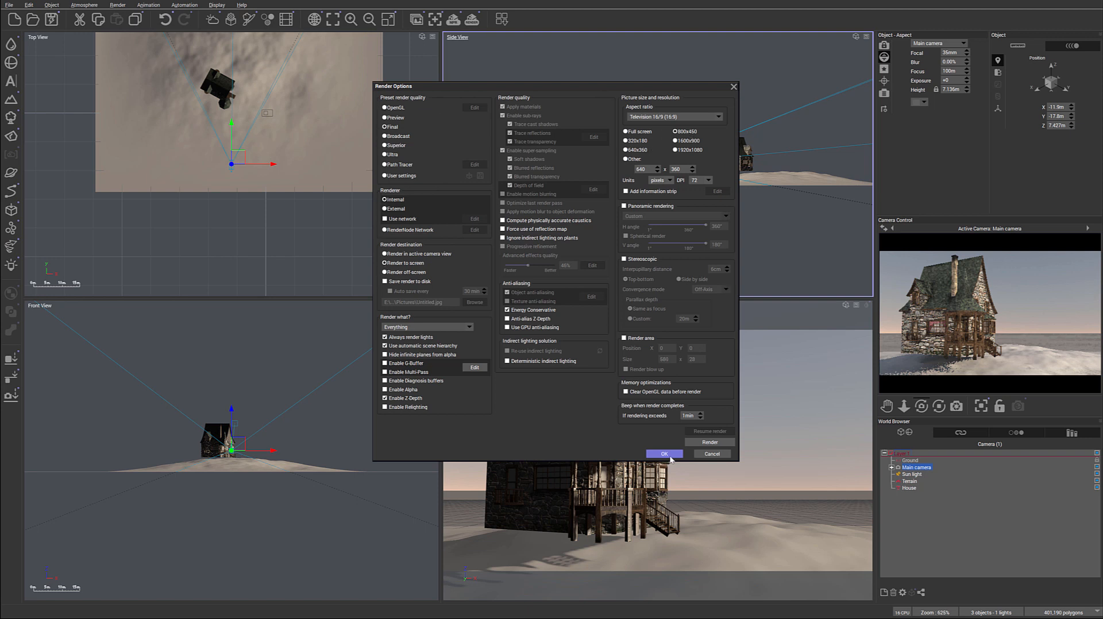
# Render the main camera view, accept the Post Render Options and close the Render Display
pyautogui.click(663, 453)
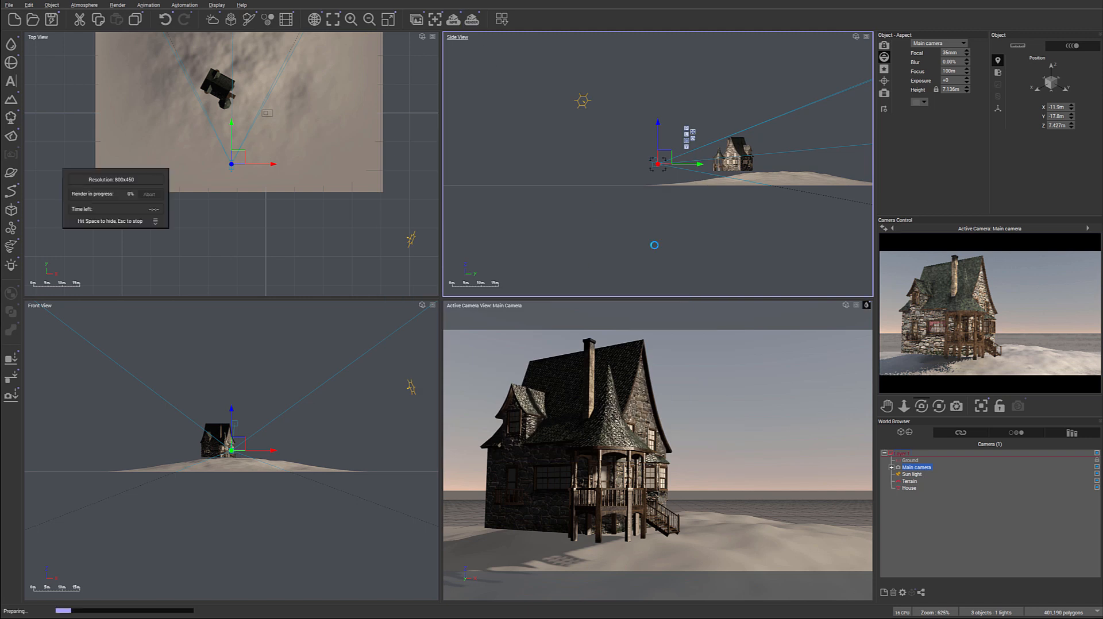
pyautogui.moveTo(339, 202)
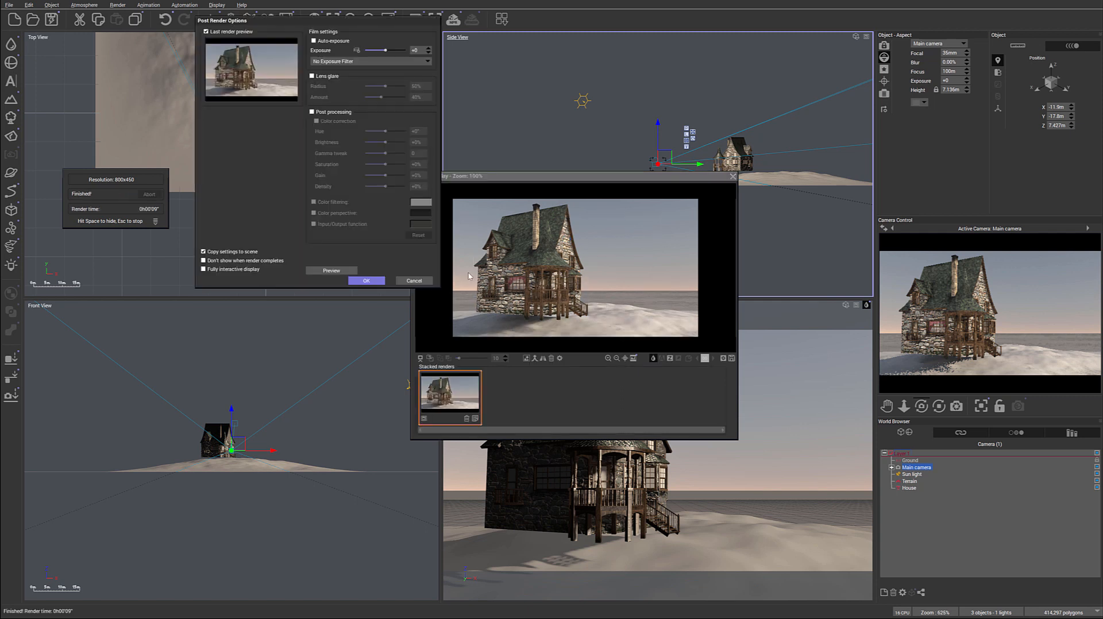
pyautogui.click(365, 280)
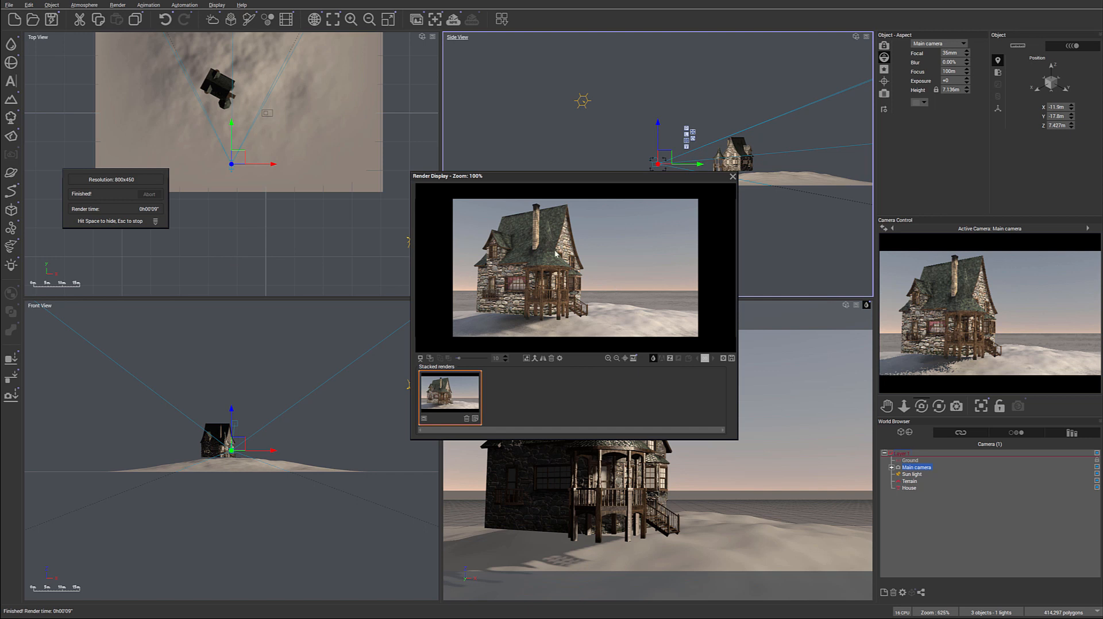
pyautogui.click(732, 177)
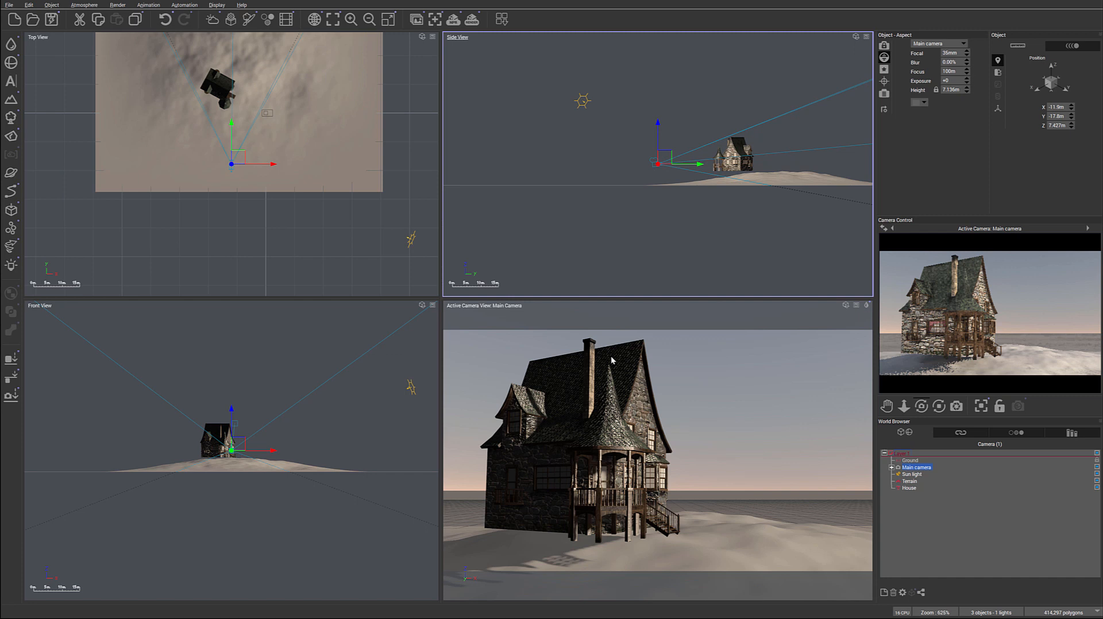
pyautogui.moveTo(264, 139)
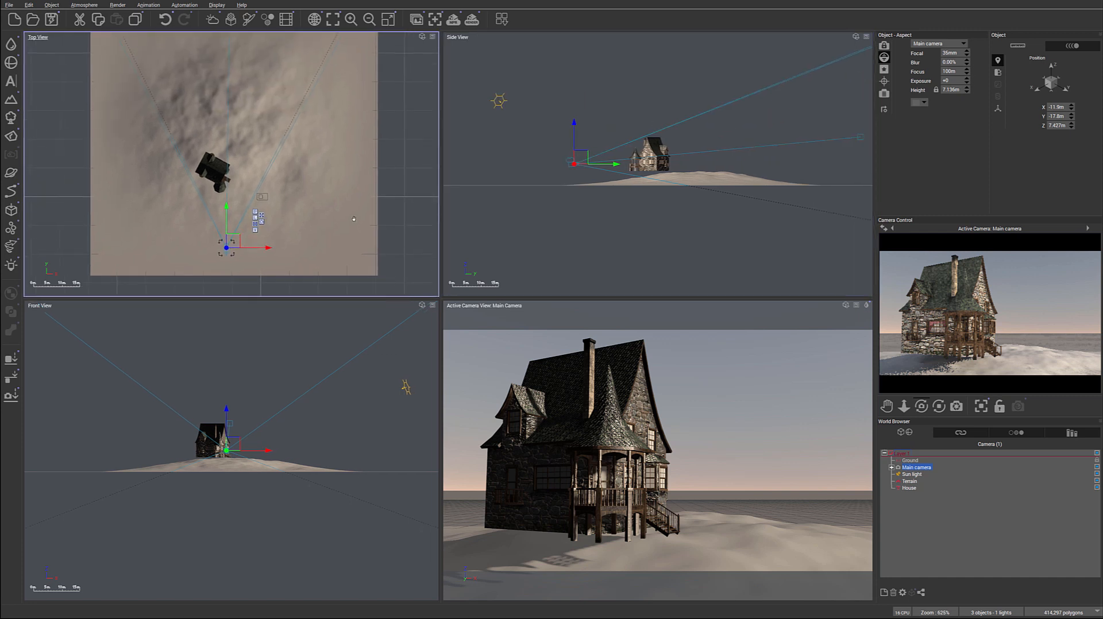
pyautogui.moveTo(416, 210)
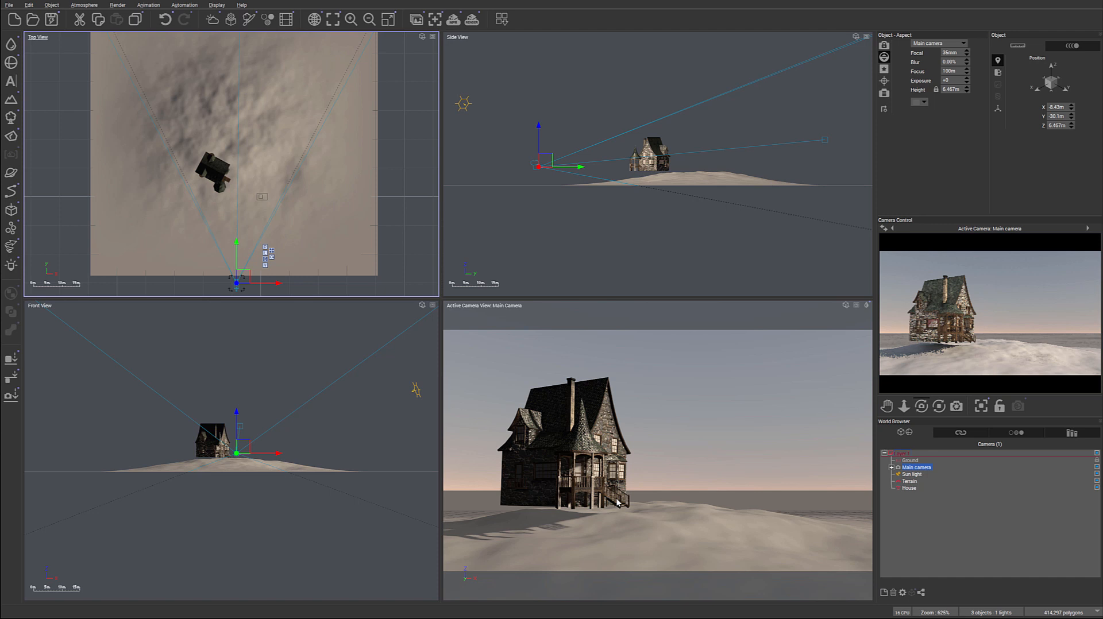
pyautogui.moveTo(662, 213)
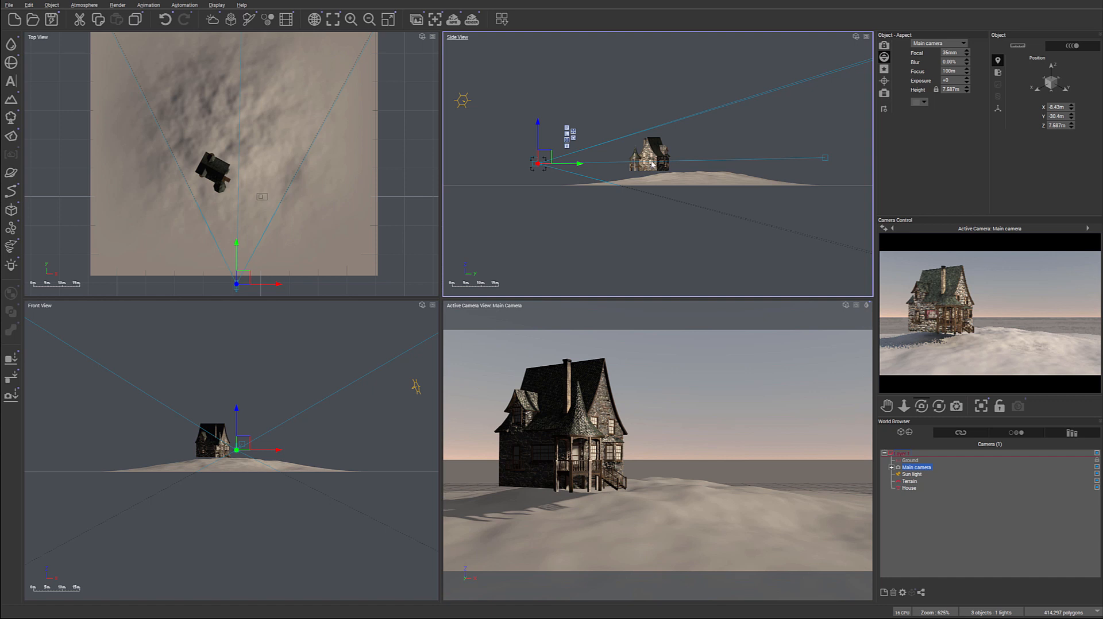
pyautogui.moveTo(628, 167)
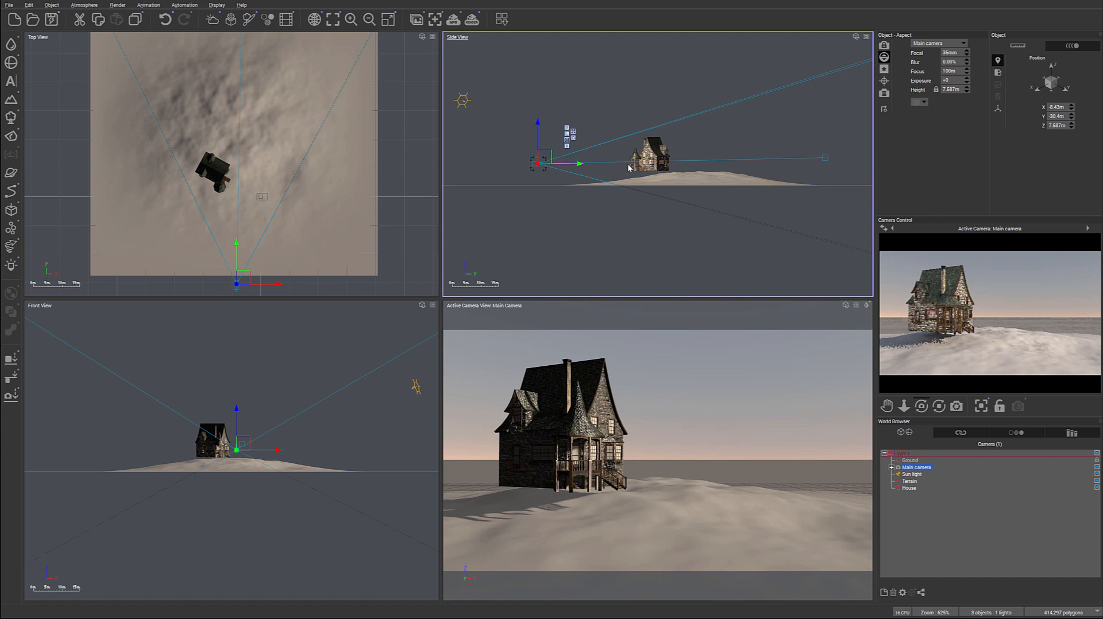
# Move the main camera back to about X −8.4 m, Y −30.4 m so the whole house and mound are framed
pyautogui.click(921, 405)
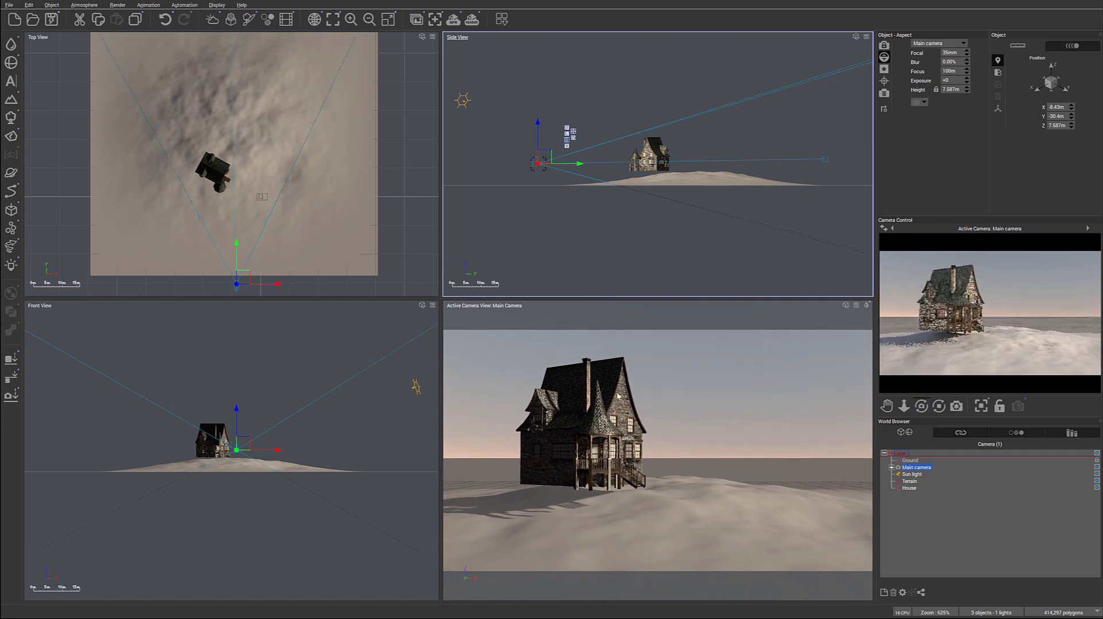
pyautogui.moveTo(563, 290)
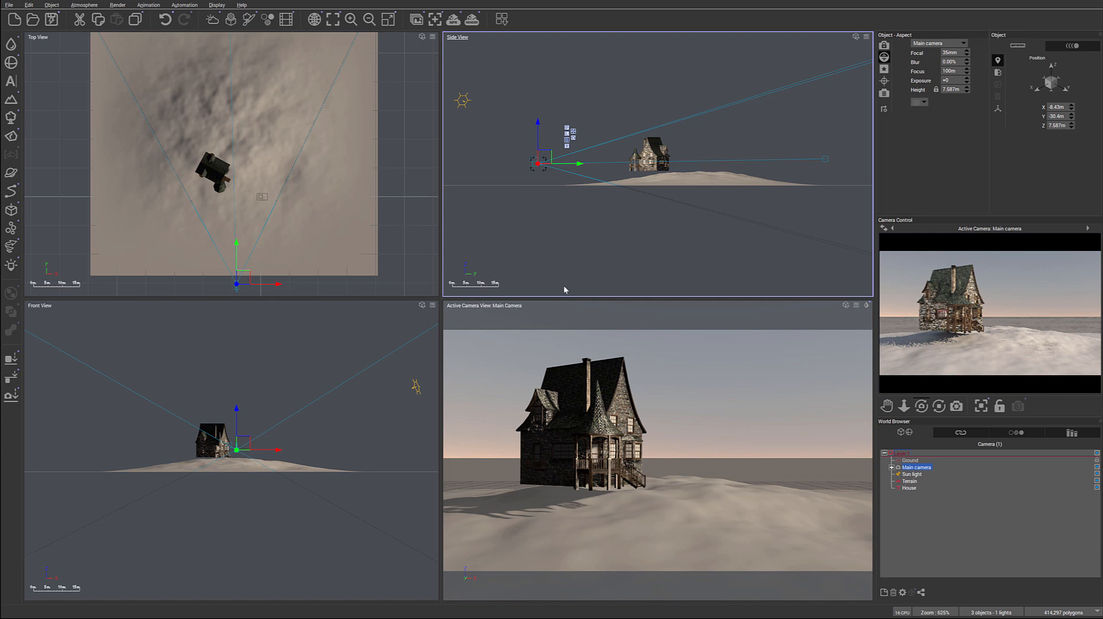
pyautogui.moveTo(523, 495)
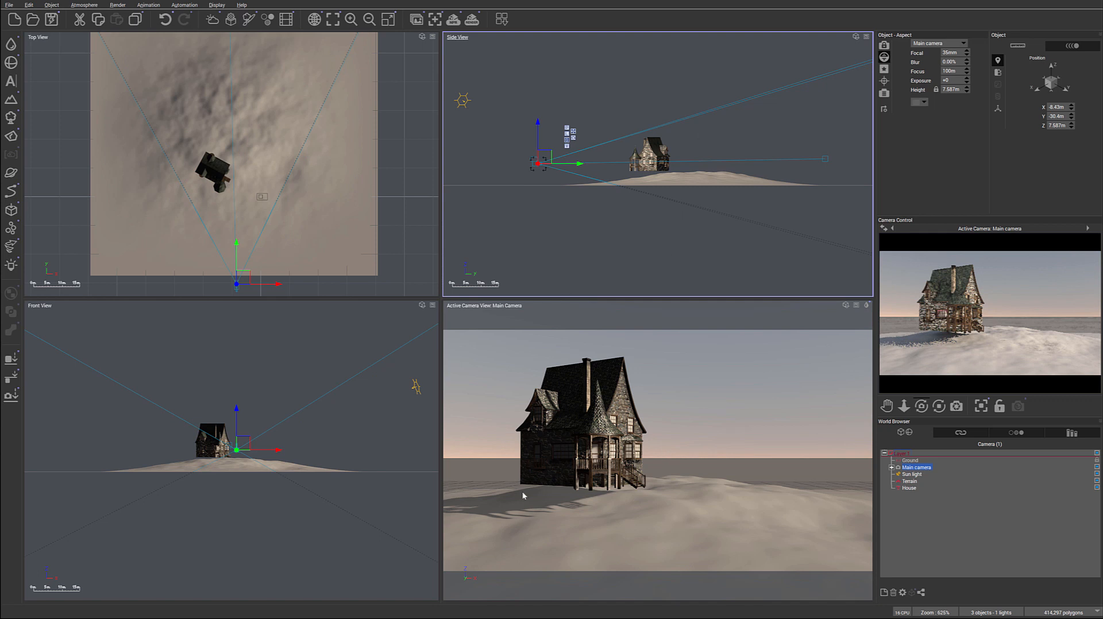
pyautogui.moveTo(526, 451)
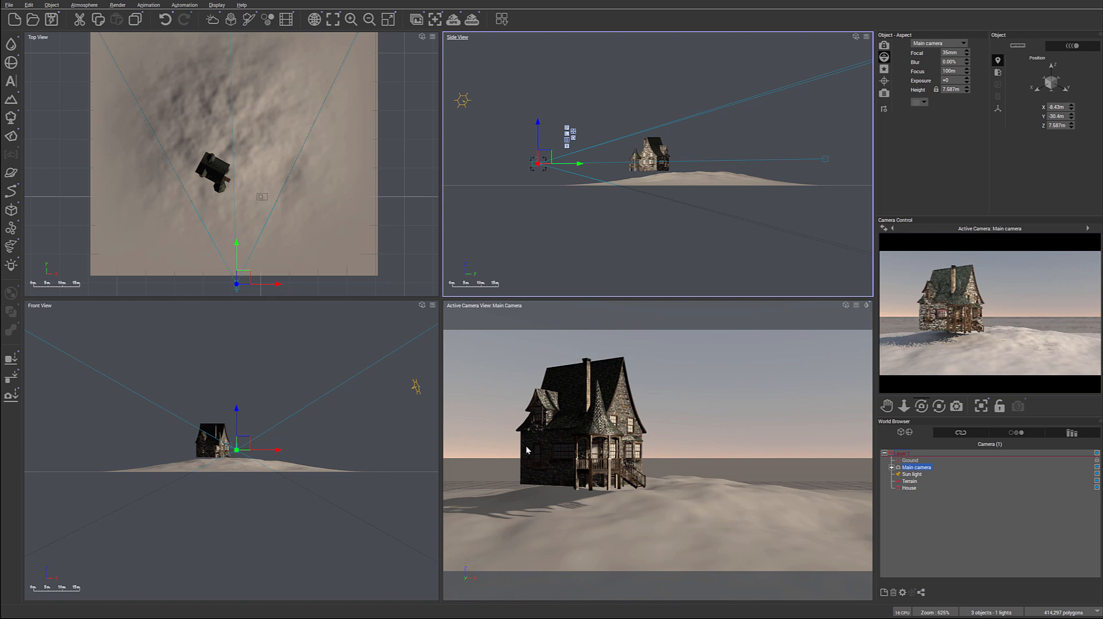
pyautogui.moveTo(510, 490)
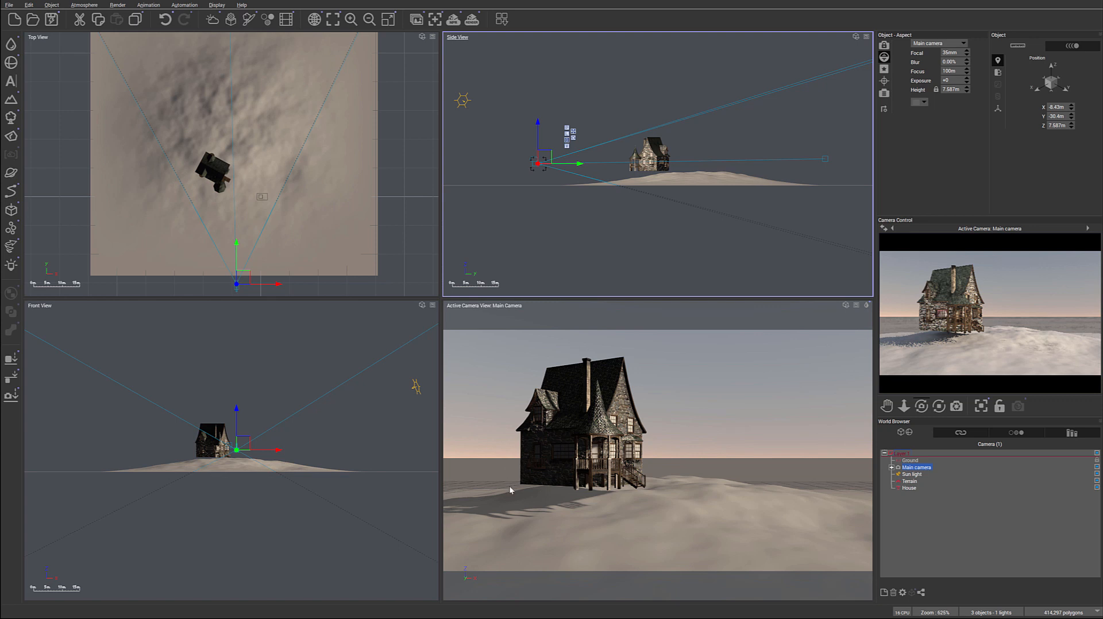
pyautogui.moveTo(518, 446)
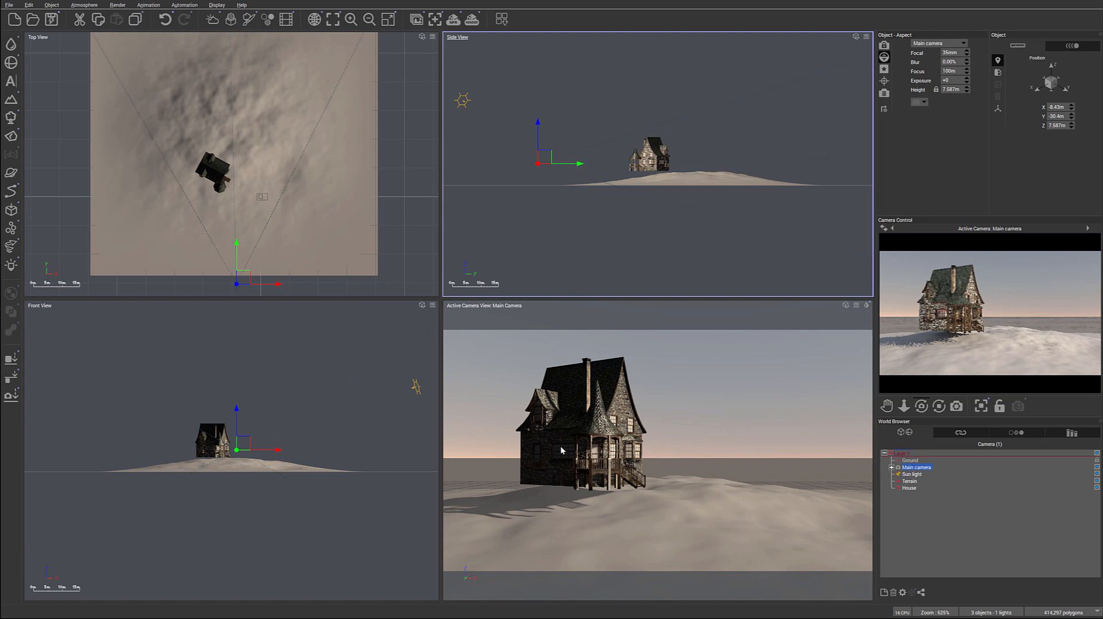
pyautogui.moveTo(673, 443)
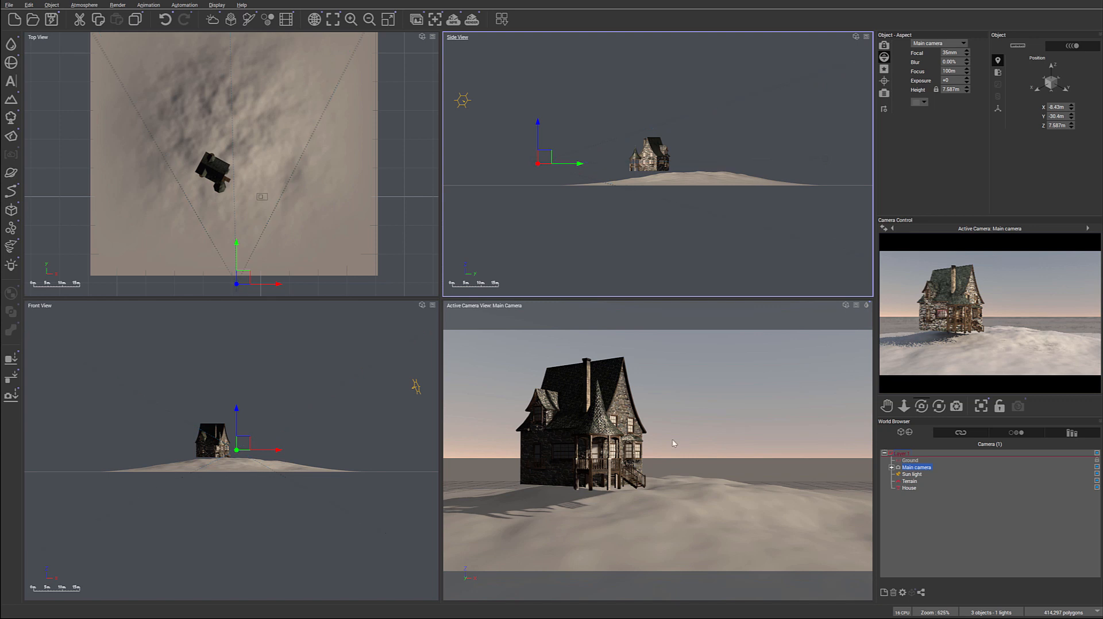
pyautogui.moveTo(708, 177)
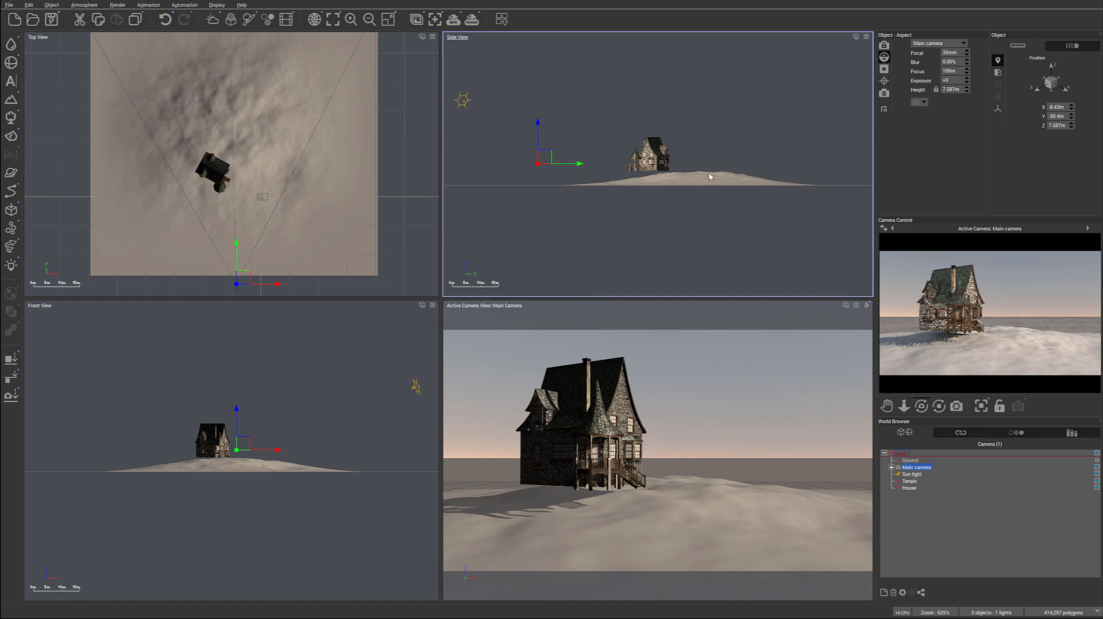
pyautogui.moveTo(532, 472)
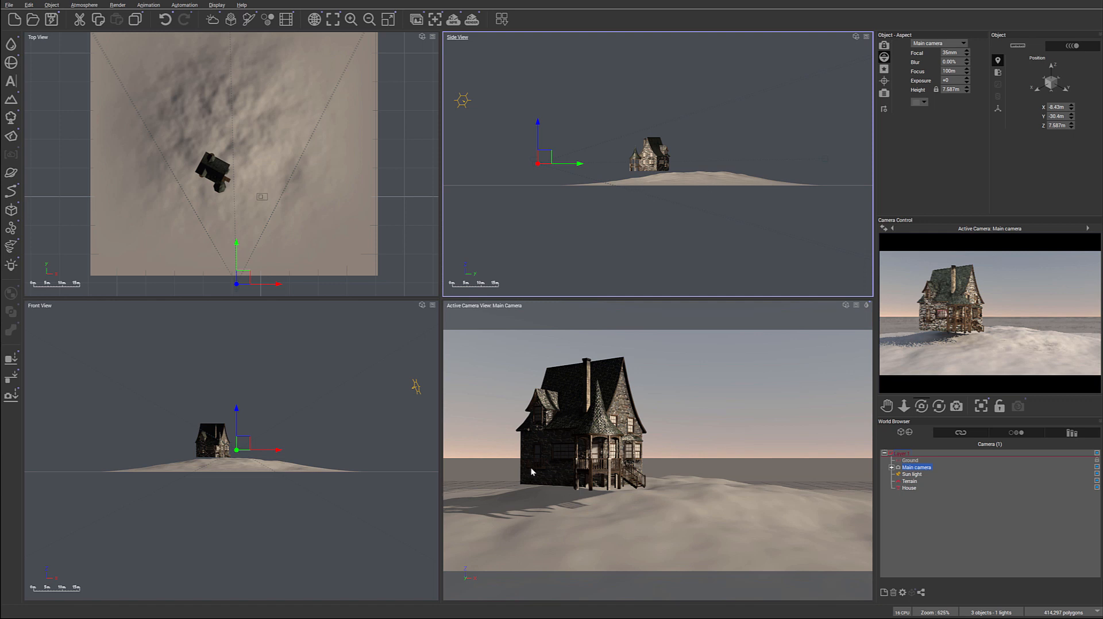
pyautogui.moveTo(231, 154)
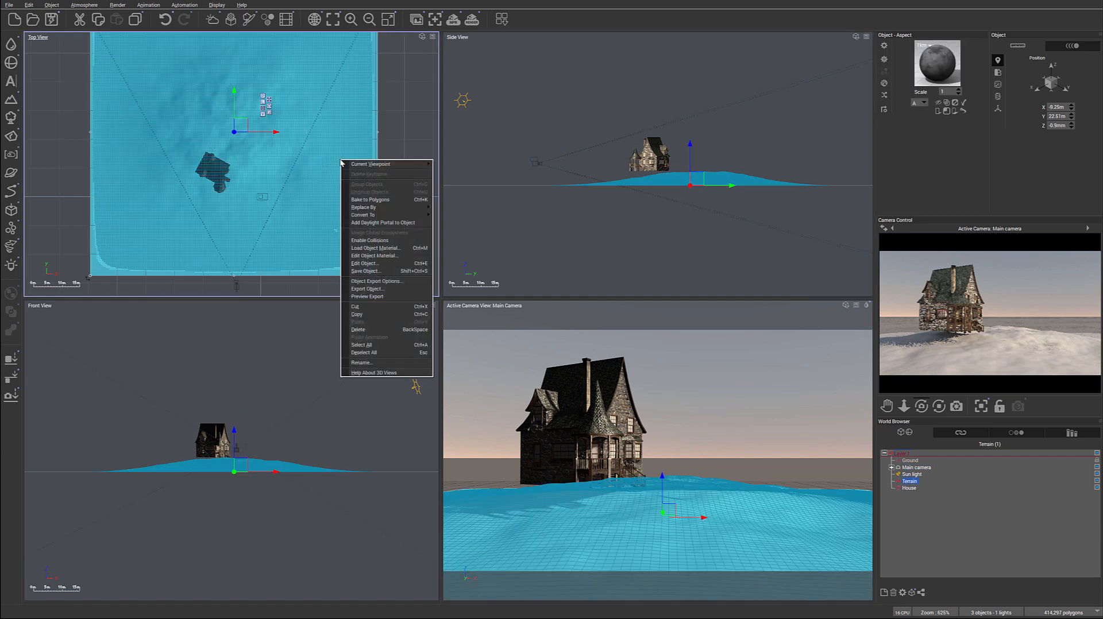
pyautogui.moveTo(386, 255)
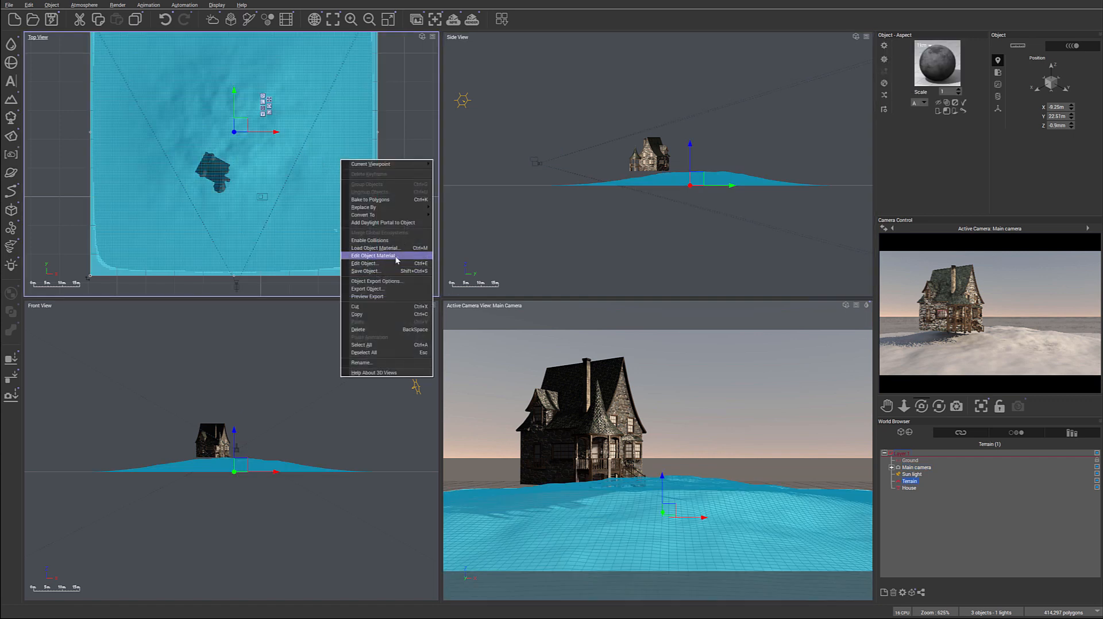
# Open the mound in the Terrain Editor and show the whole scene in its preview
pyautogui.click(366, 255)
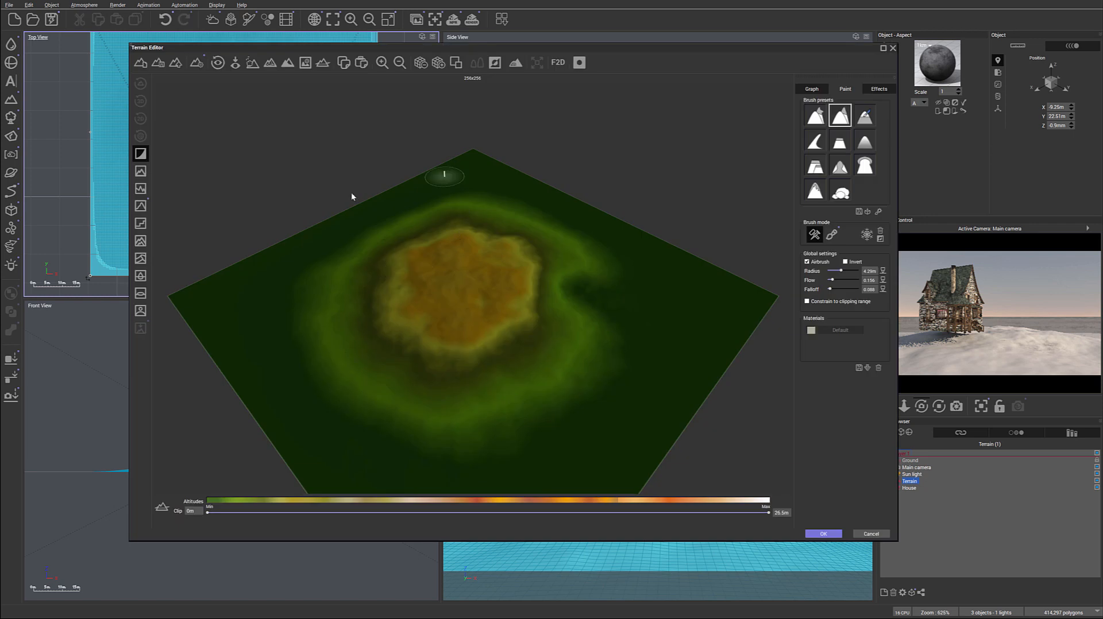
pyautogui.moveTo(575, 298)
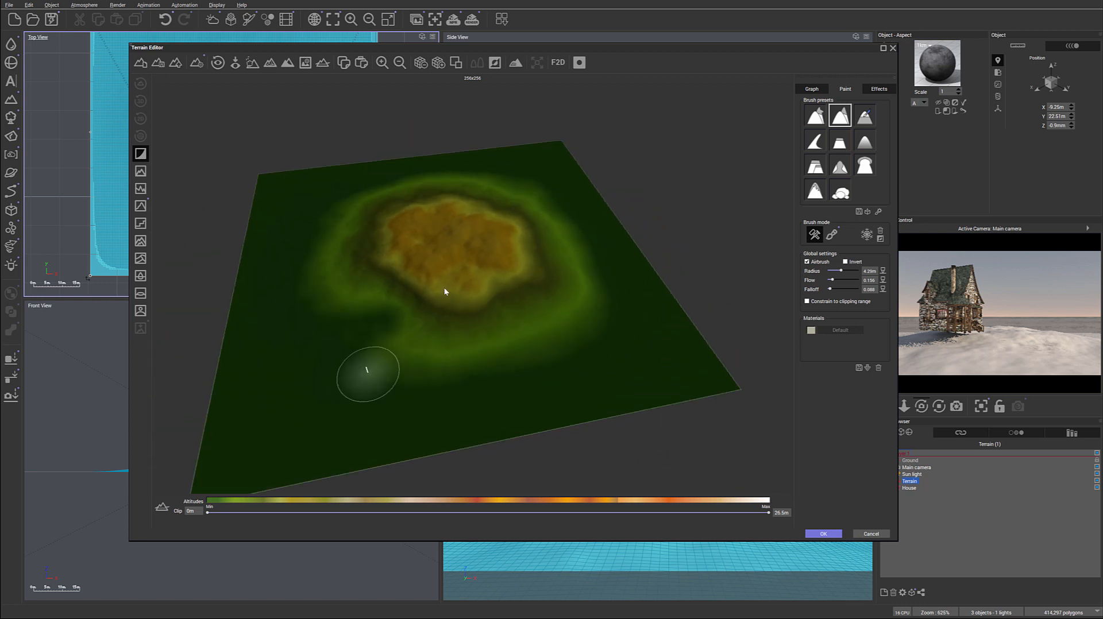
pyautogui.click(252, 63)
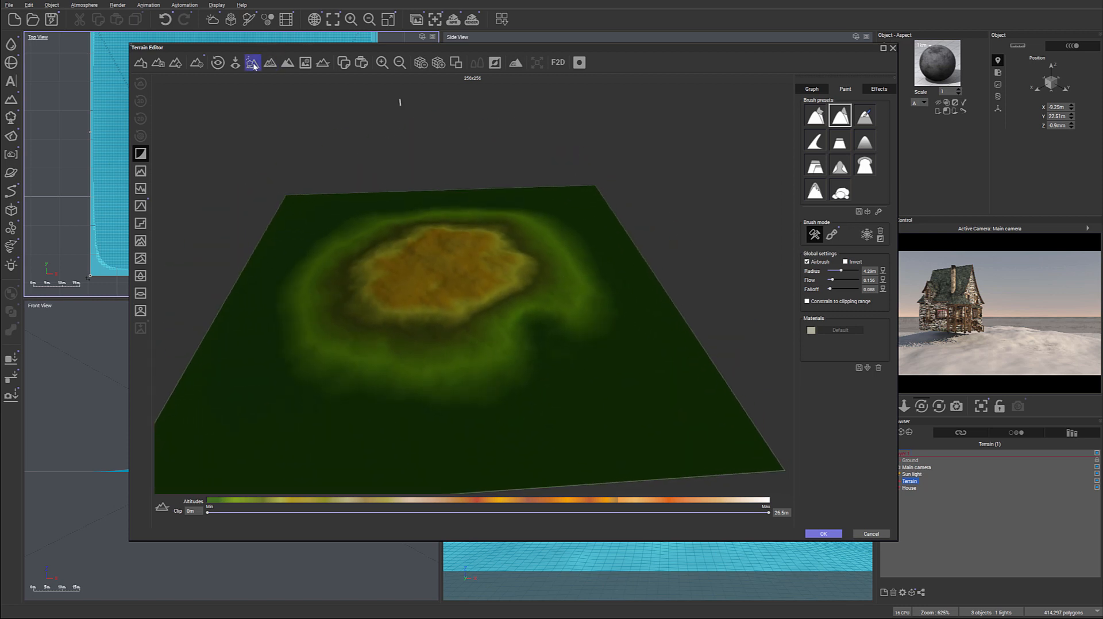
pyautogui.moveTo(253, 63)
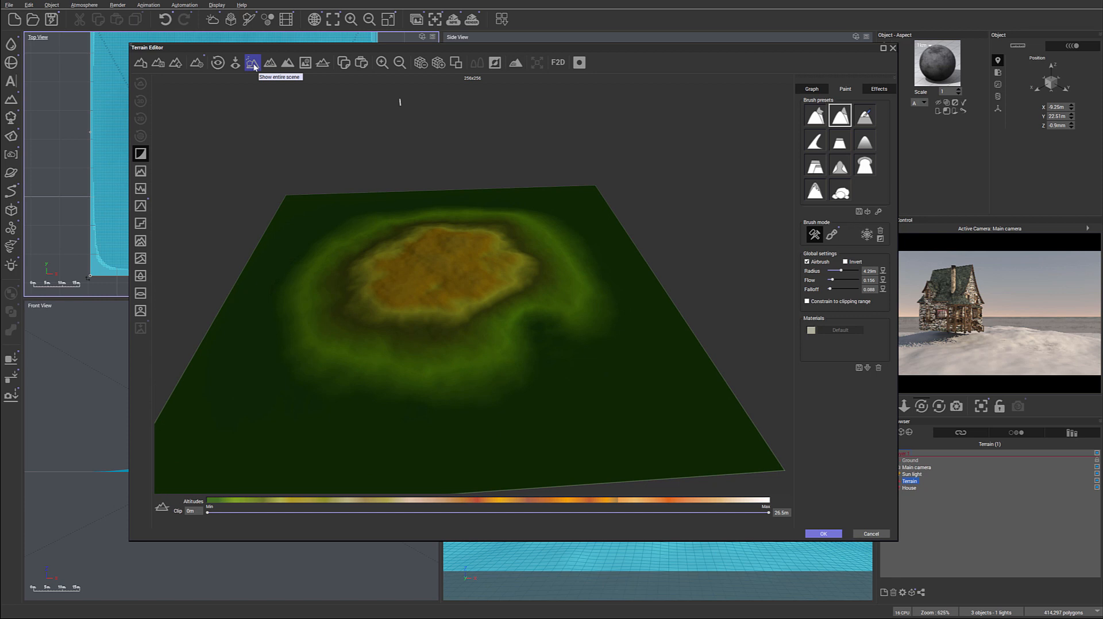
pyautogui.moveTo(253, 63)
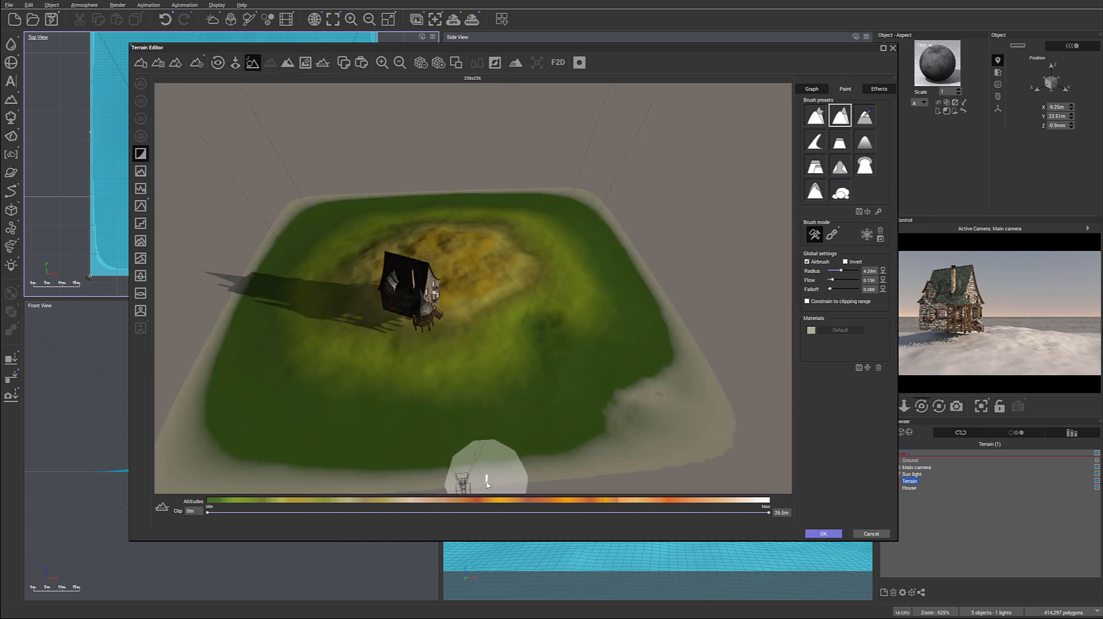
pyautogui.moveTo(421, 374)
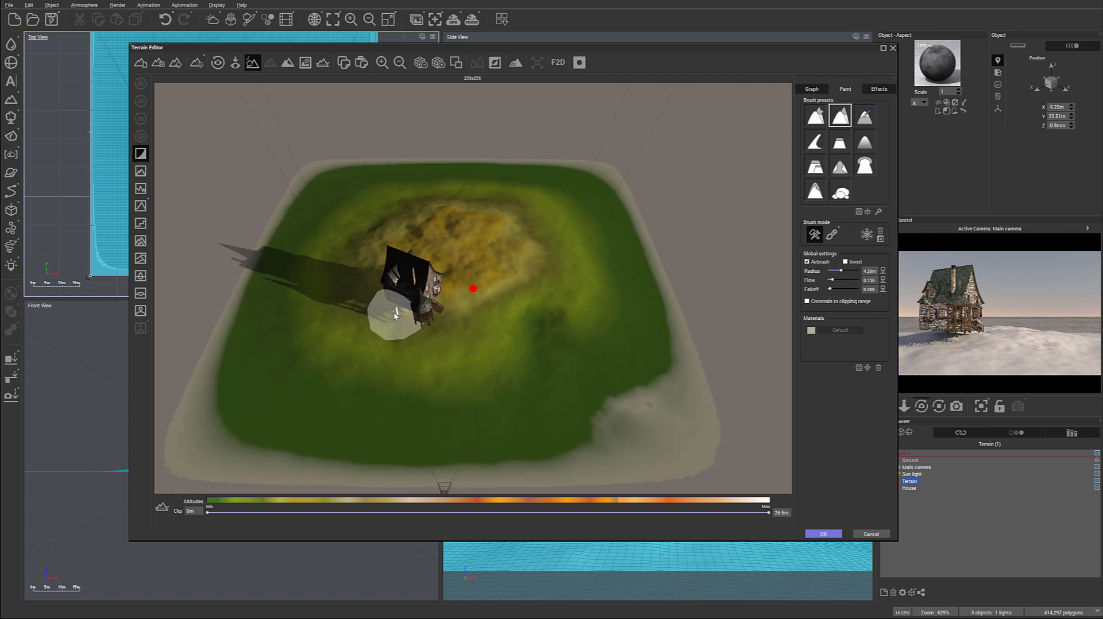
pyautogui.moveTo(380, 324)
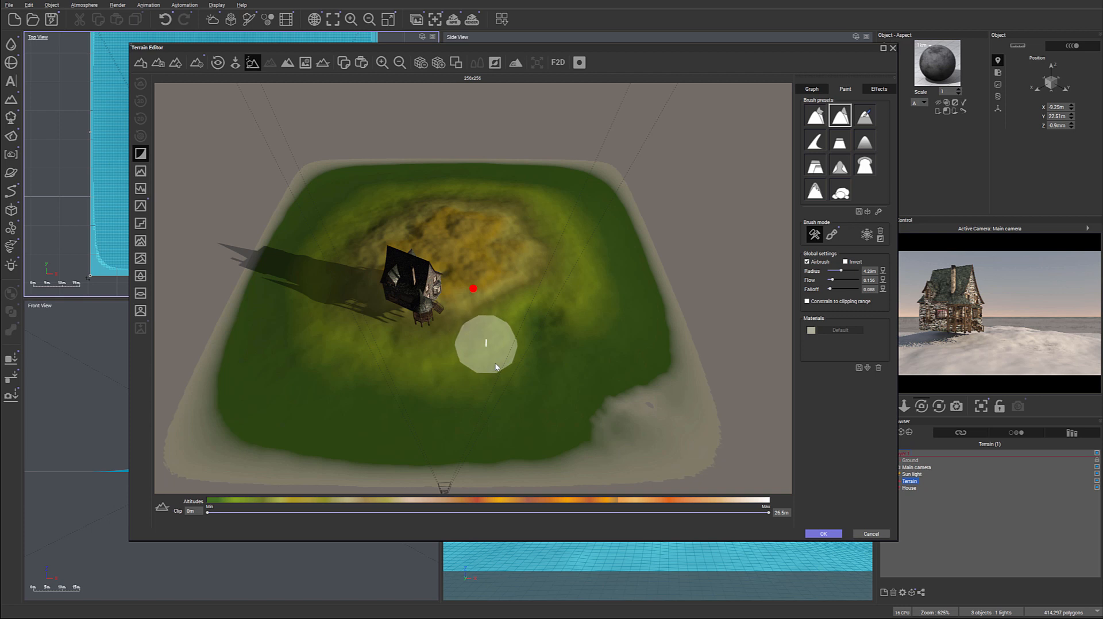
pyautogui.moveTo(706, 391)
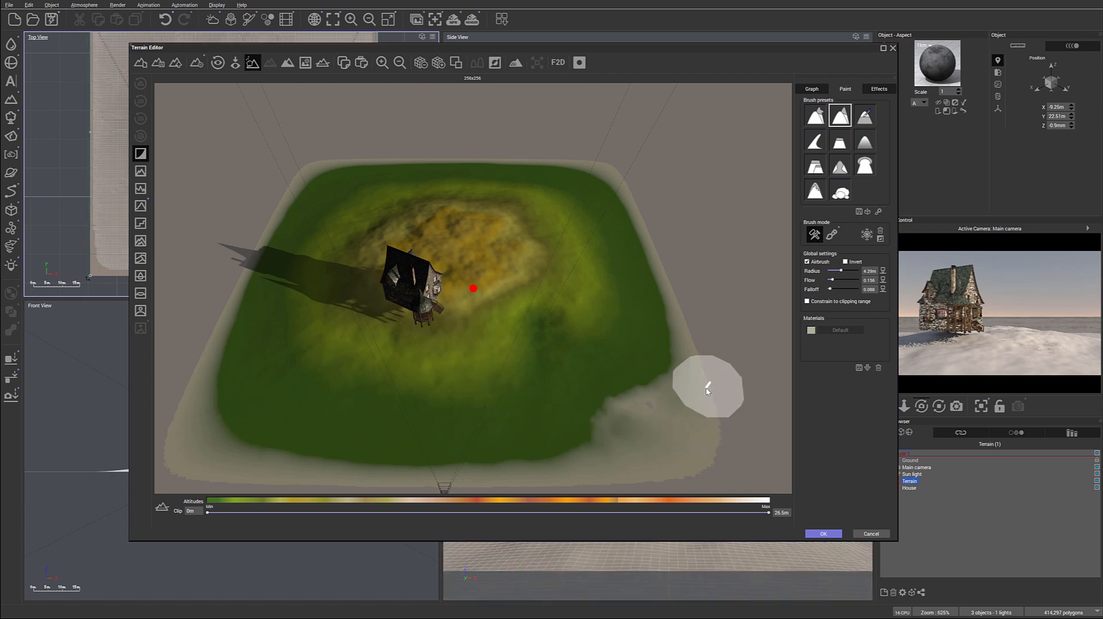
pyautogui.moveTo(277, 220)
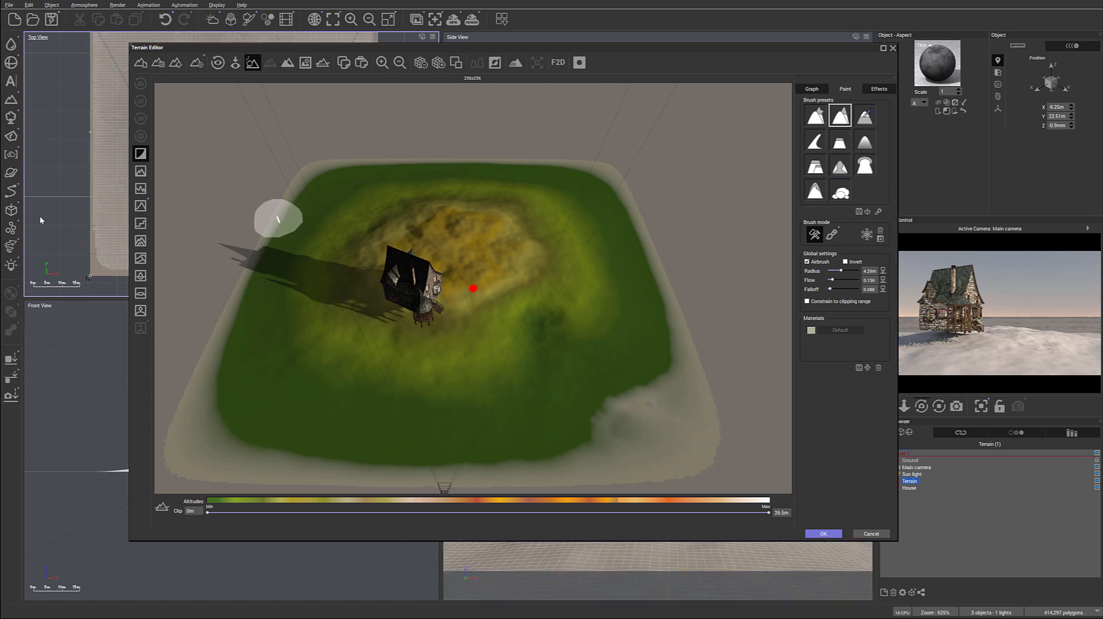